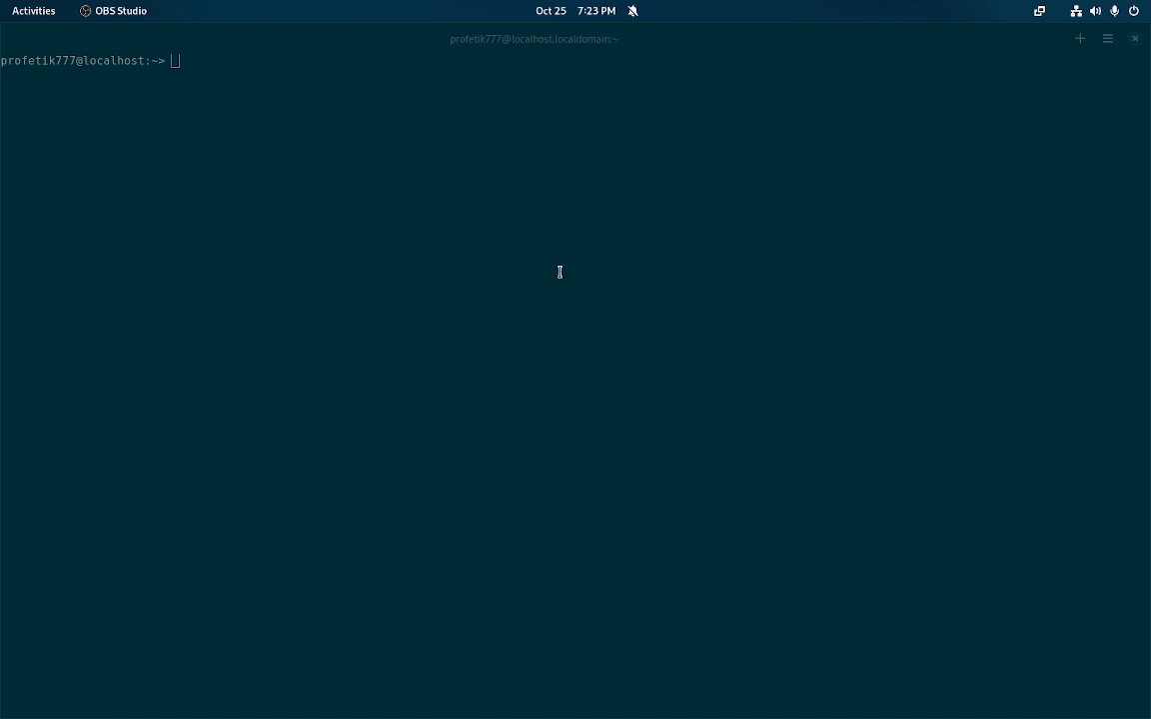
mouse_move(513, 211)
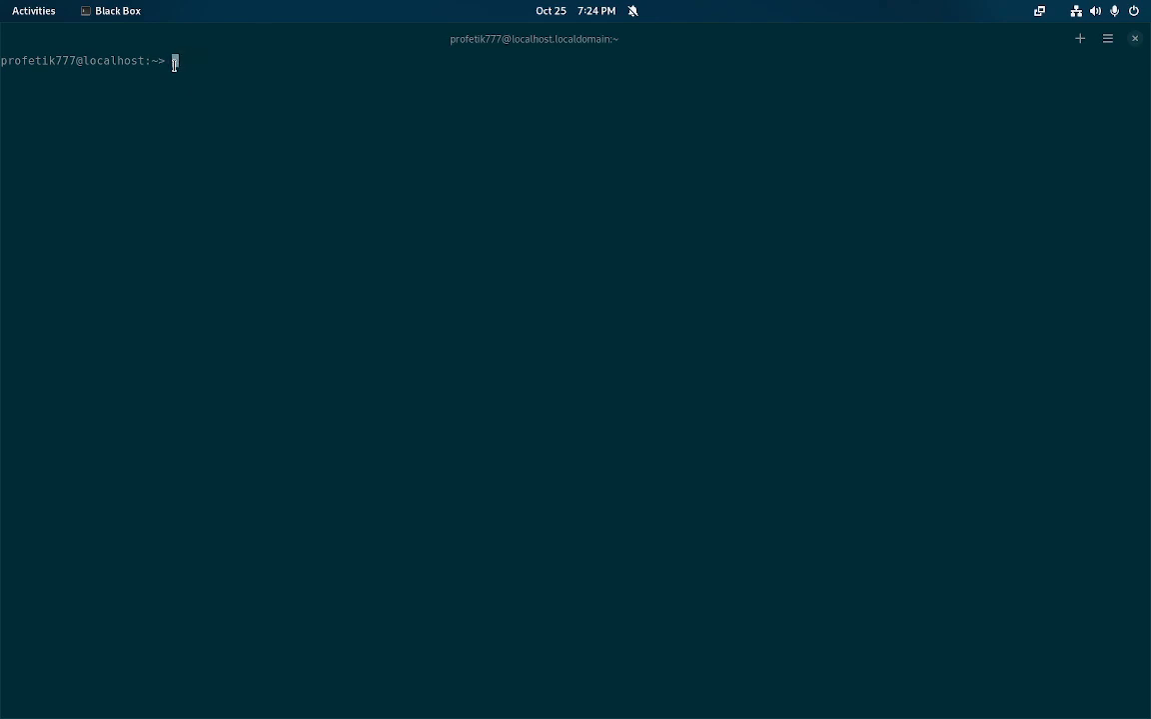
- Enter the 'ubuntu' distrobox and run neofetch to show the Ubuntu 20.04.4 LTS summary
type("distrobox")
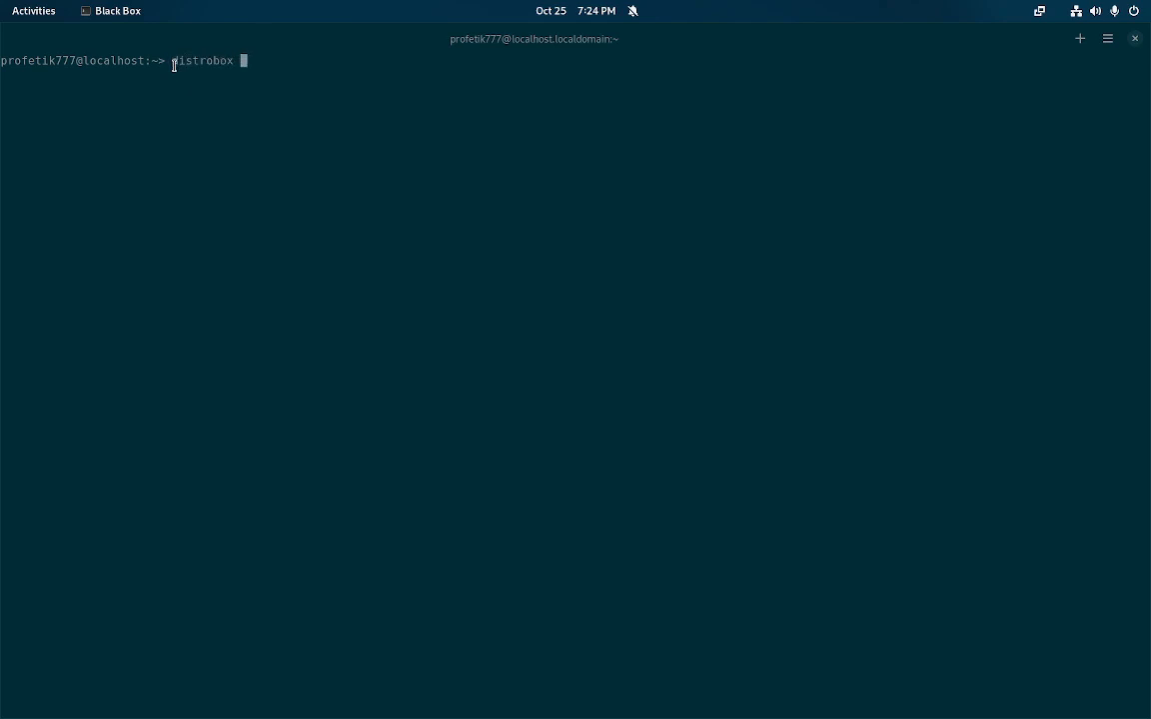
type("enter ubuntu")
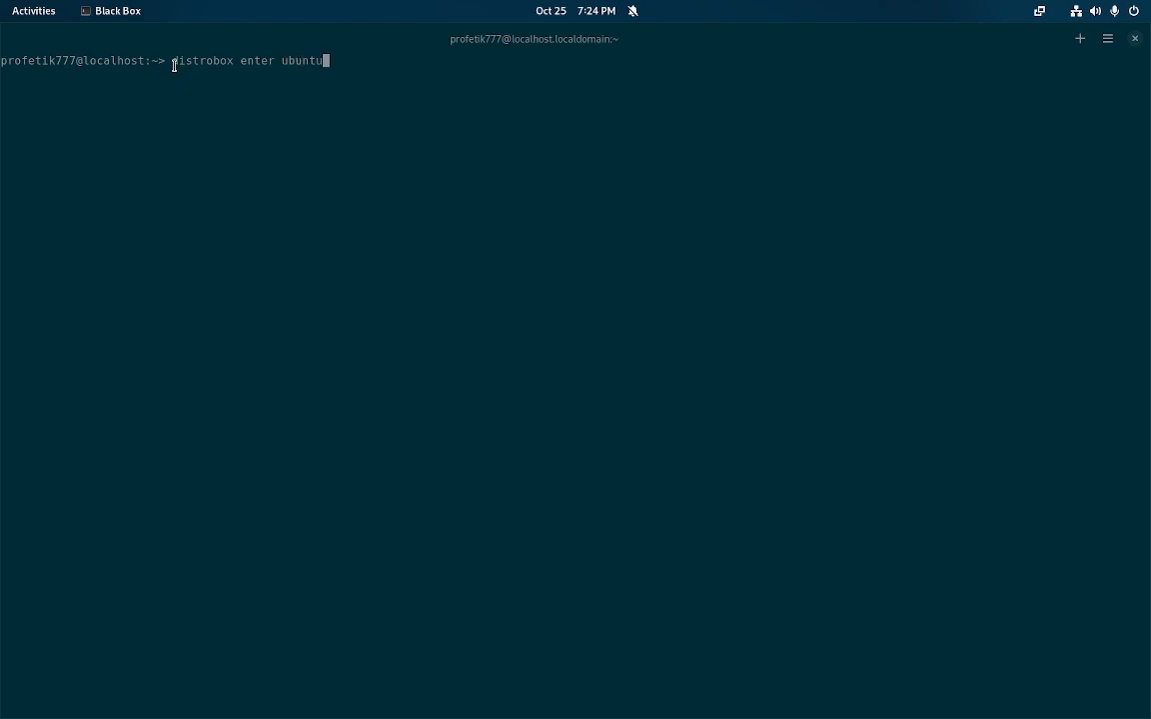
key("Return")
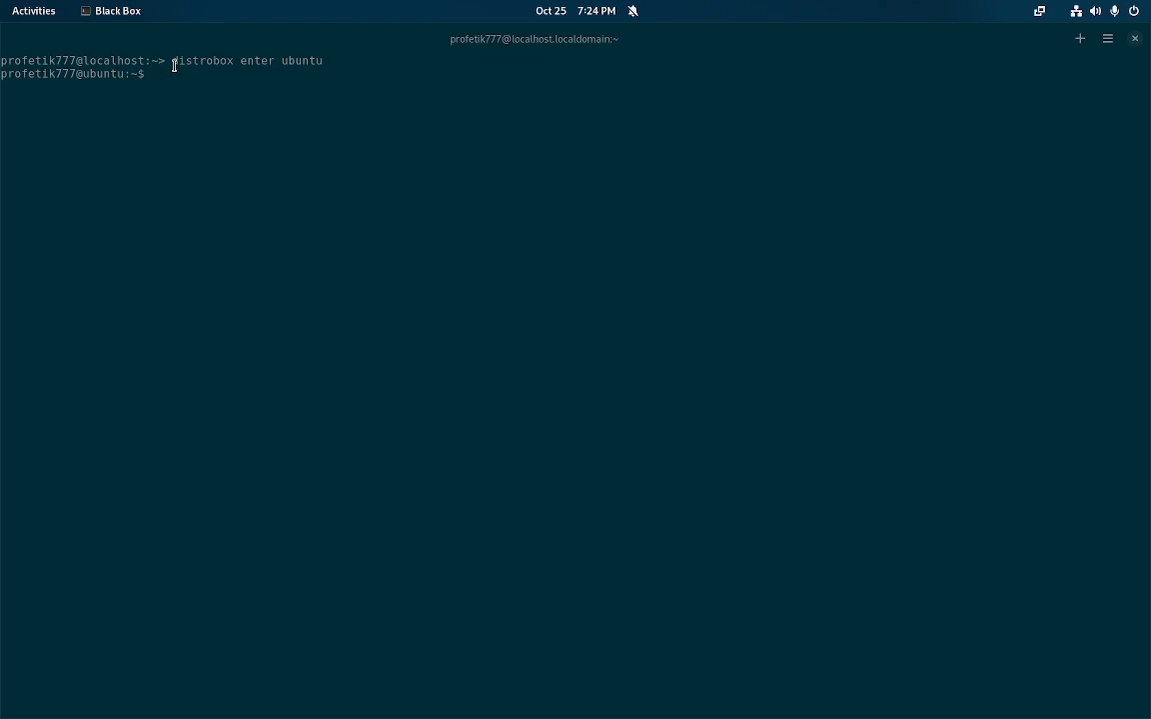
type("neofetch")
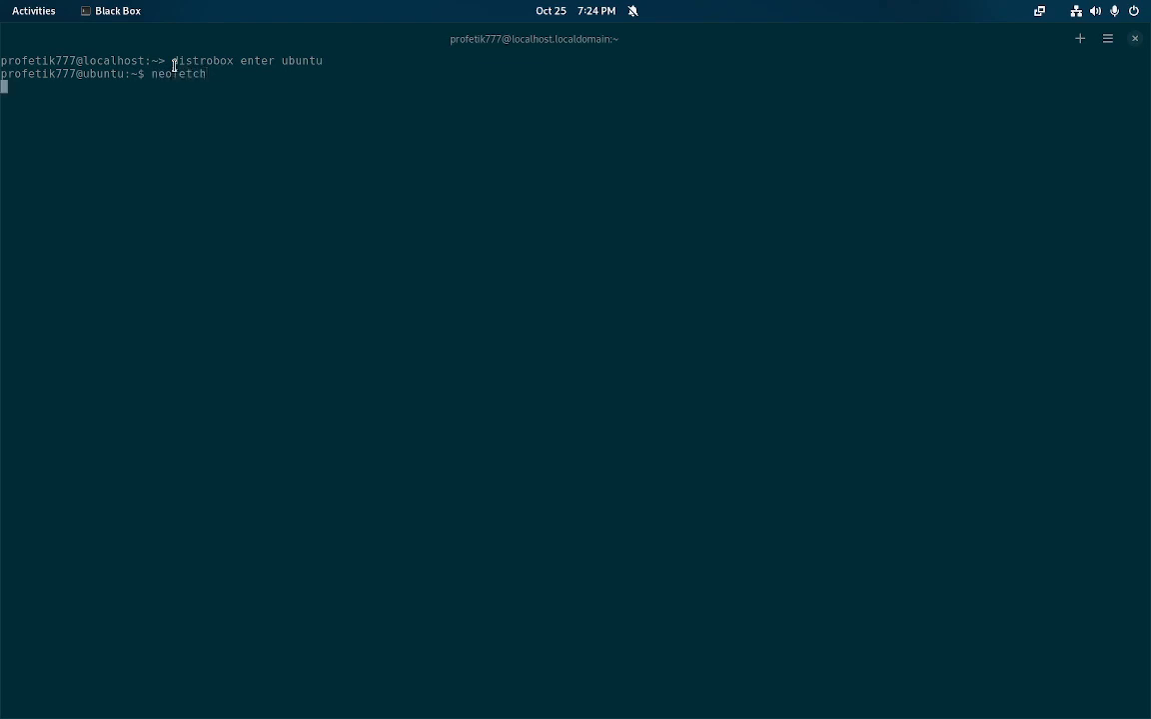
key("Return")
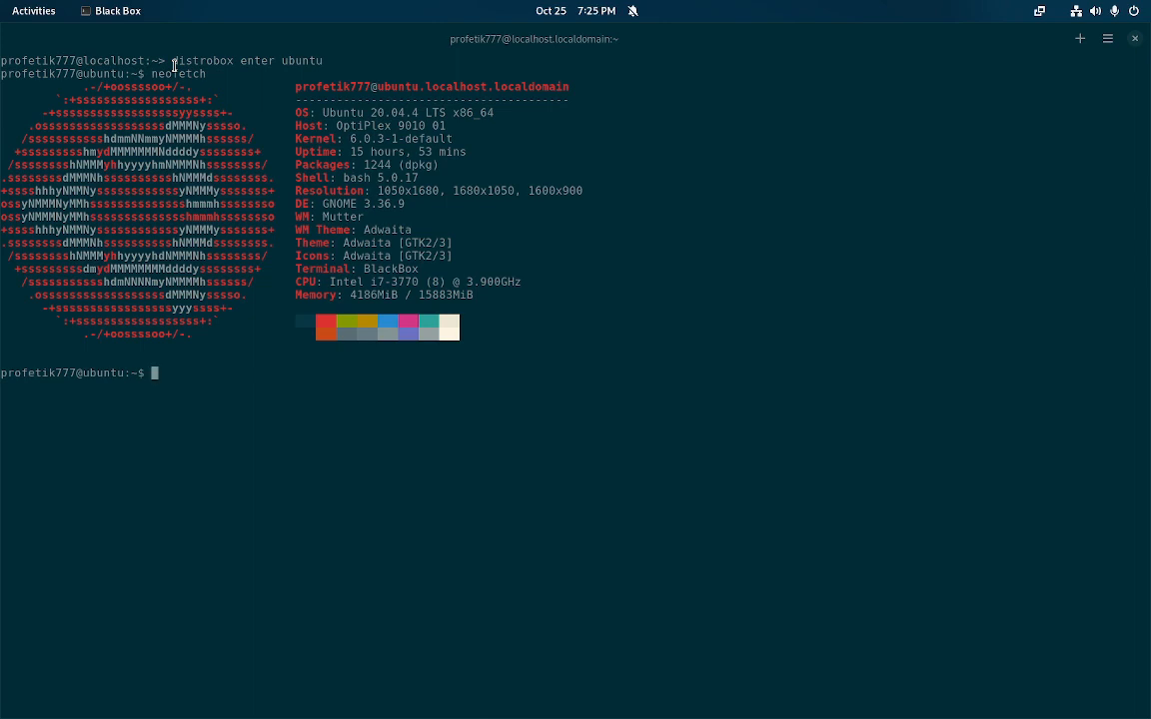
- Attempt an Audacity export from the Ubuntu container, which errors
type("distrobox enter ubuntu")
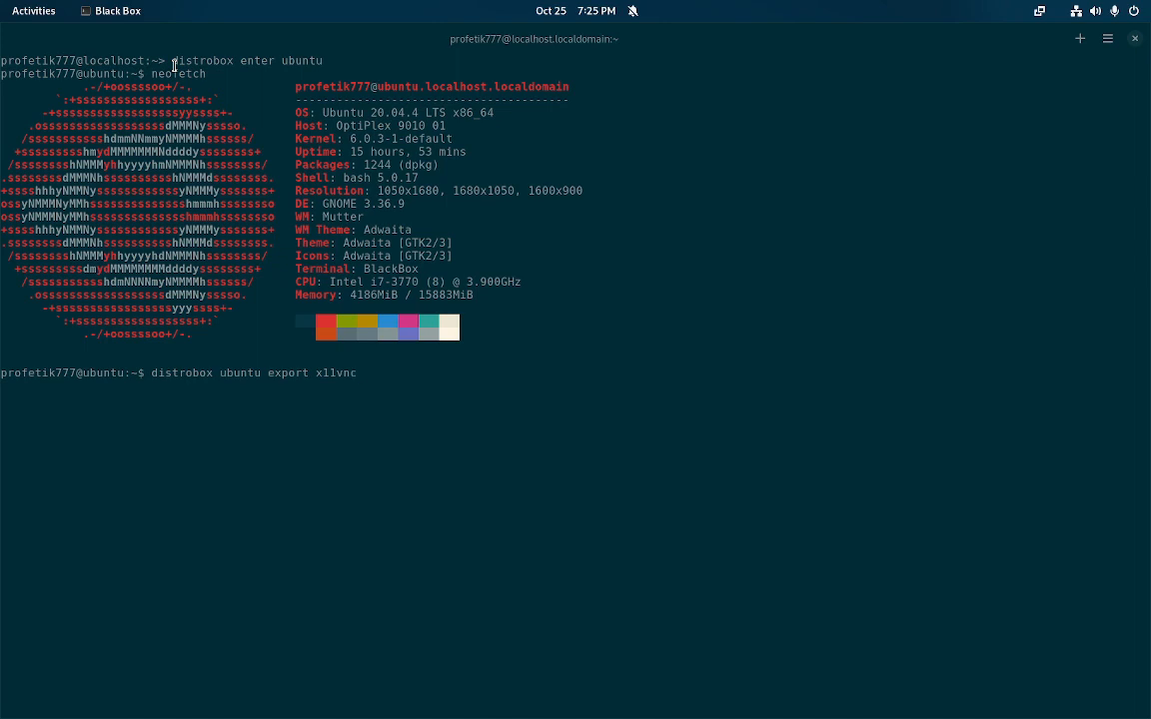
key("BackSpace")
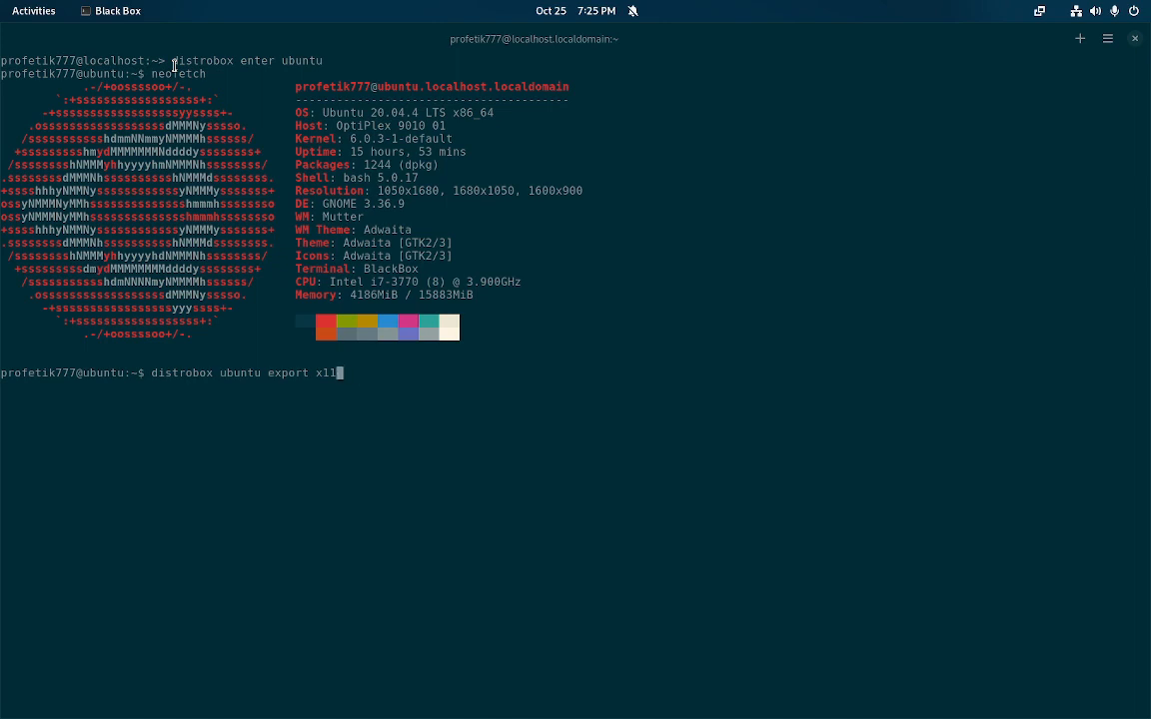
type("auda")
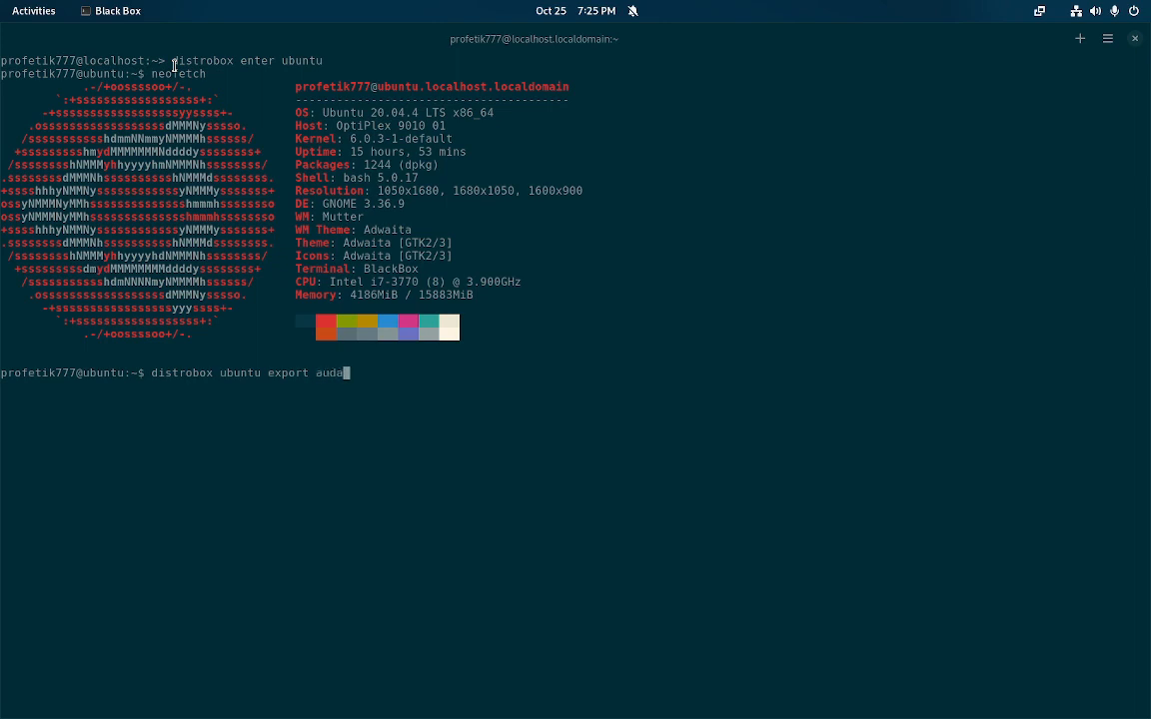
type("city")
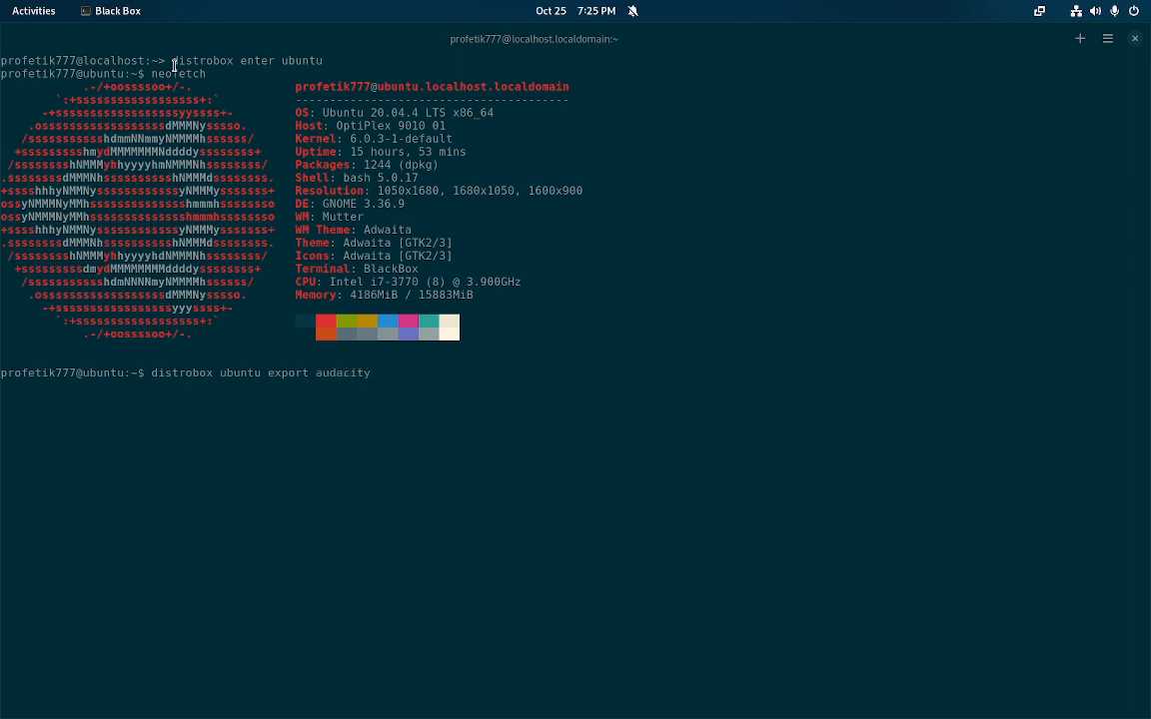
key("Return")
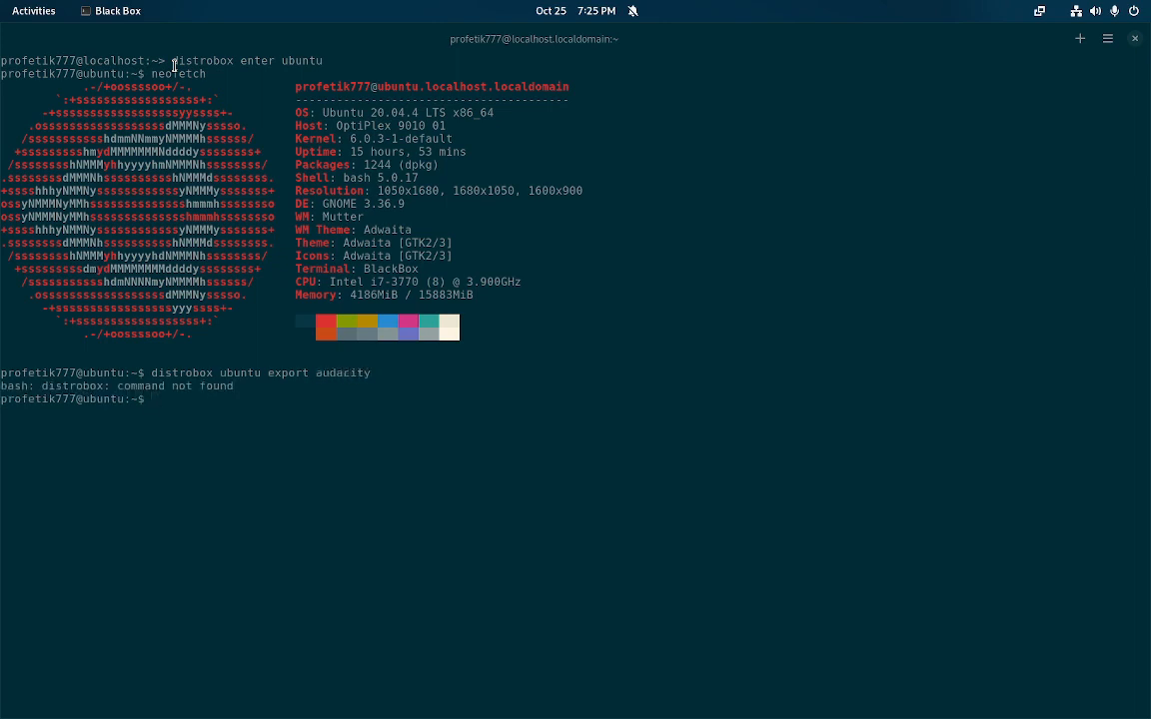
- Retry the export as 'distrobox-export ubuntu audacity', which also fails
type("distrobox ubuntu export audacity")
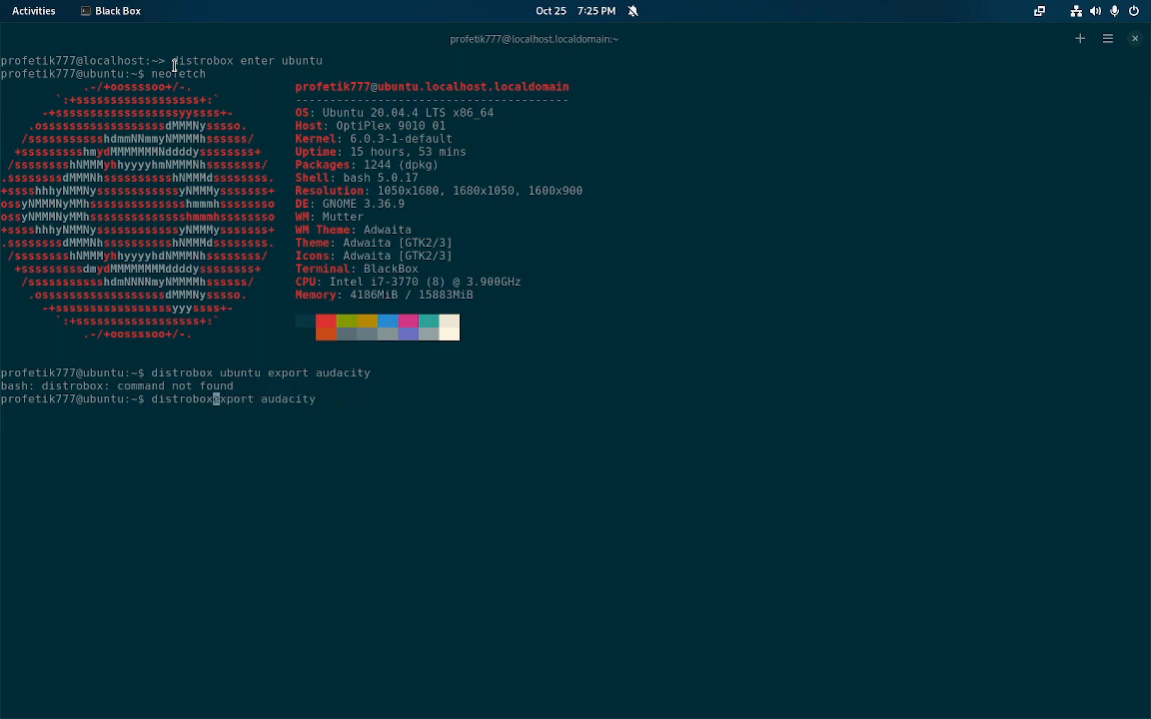
type("-")
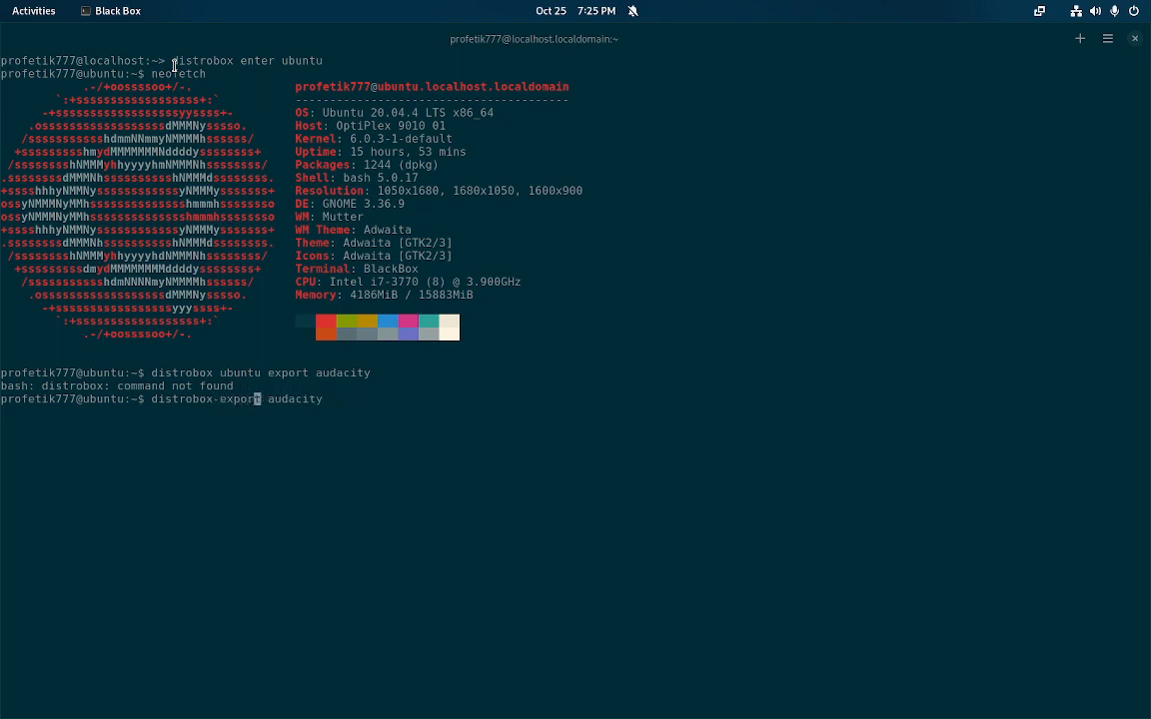
type("ubuntu")
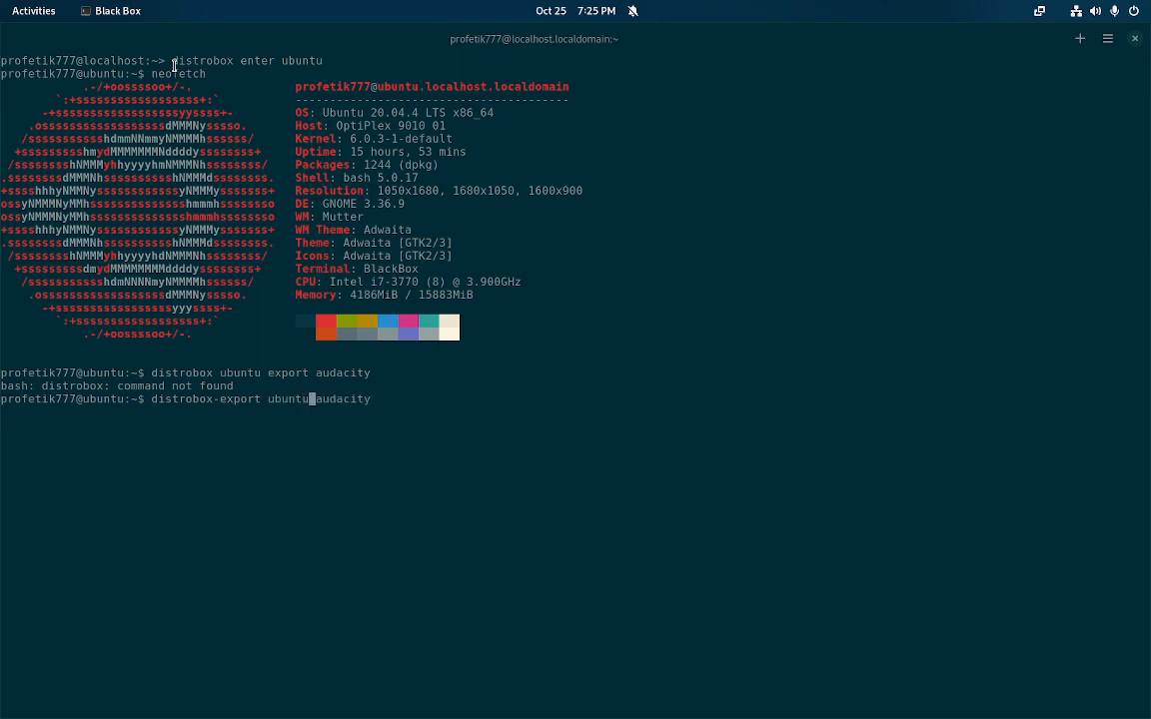
key("space")
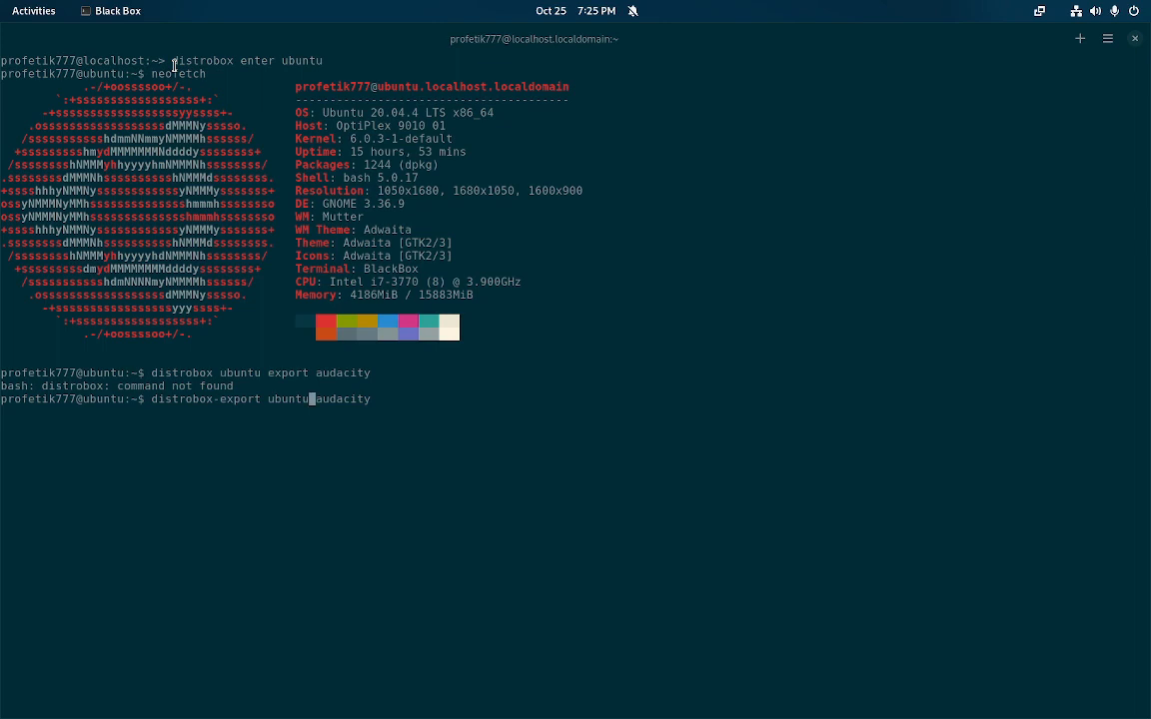
key("Return")
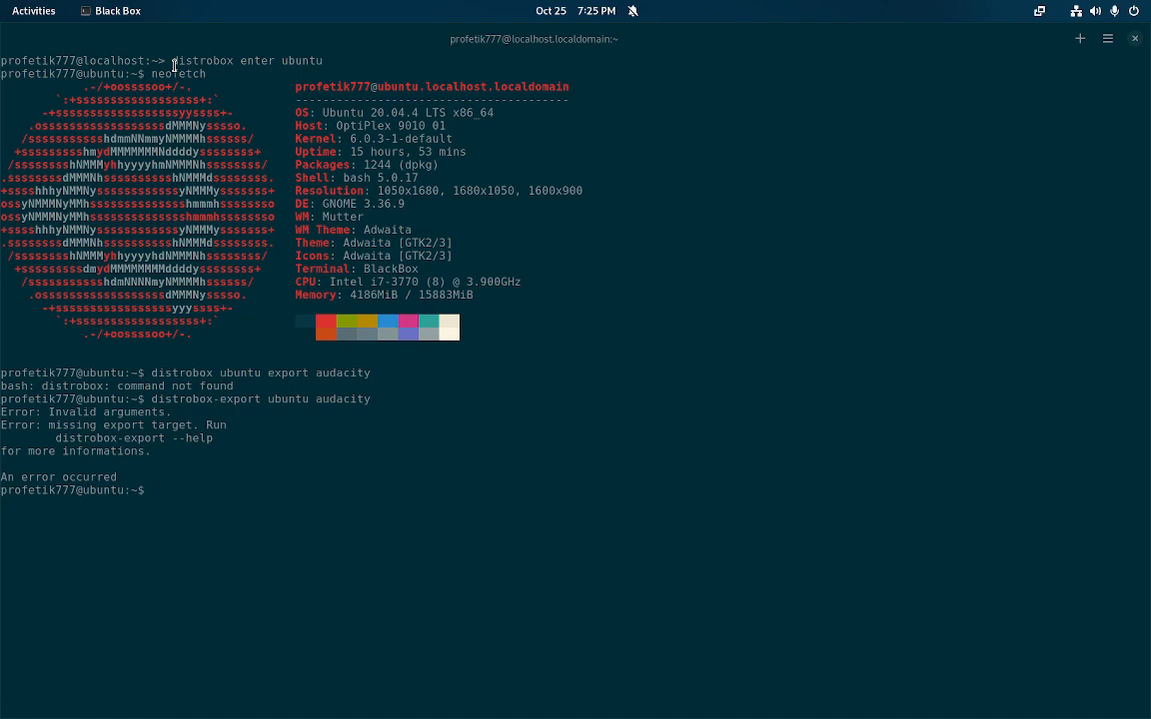
- Try 'distrobox-export ubuntu -audacity', which fails with an invalid-argument error
type("distrobox-export ubuntu audacity")
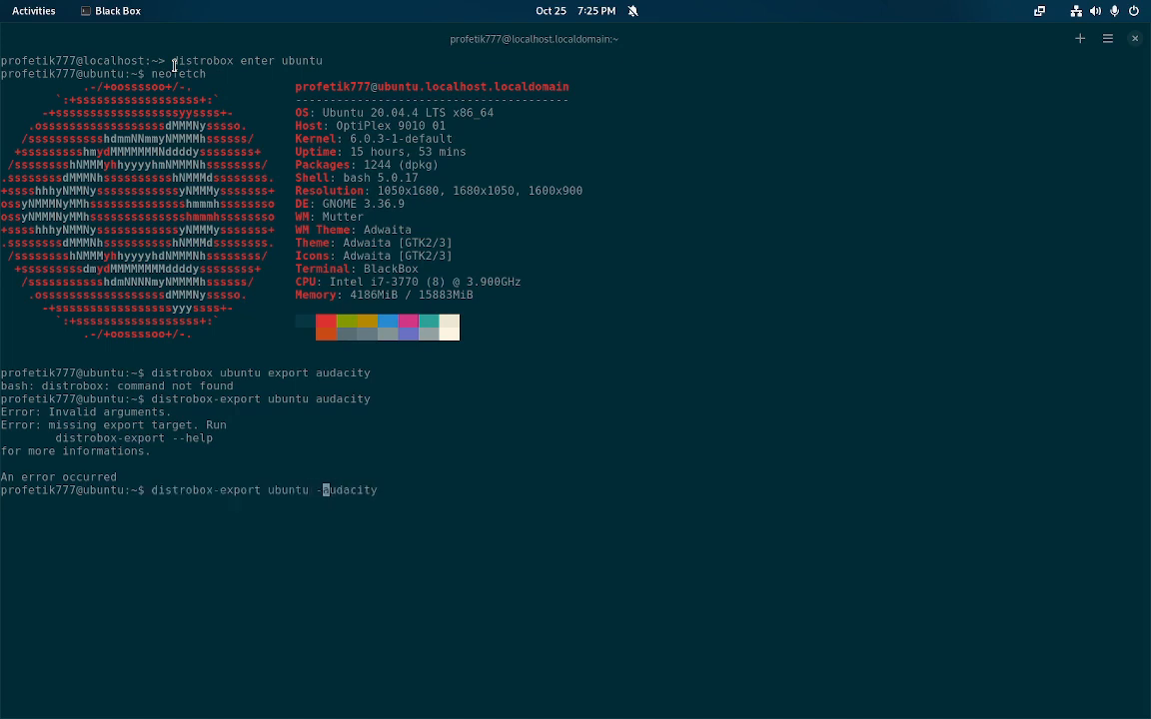
key("Return")
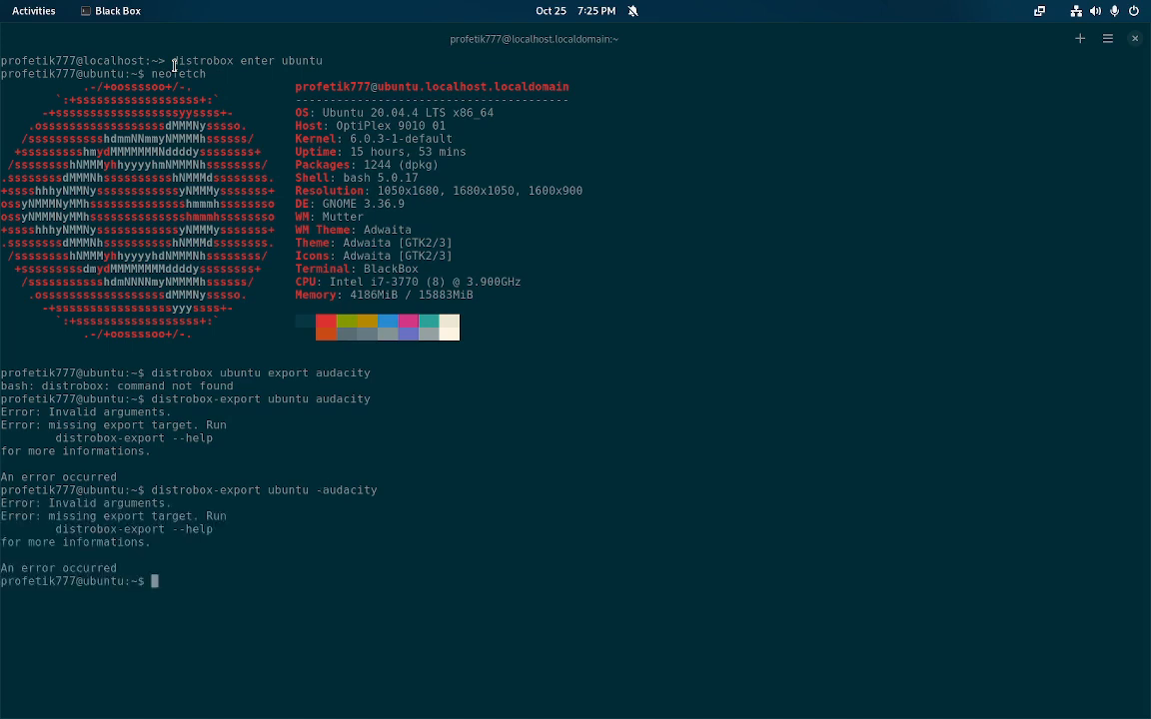
type("distrobox-e")
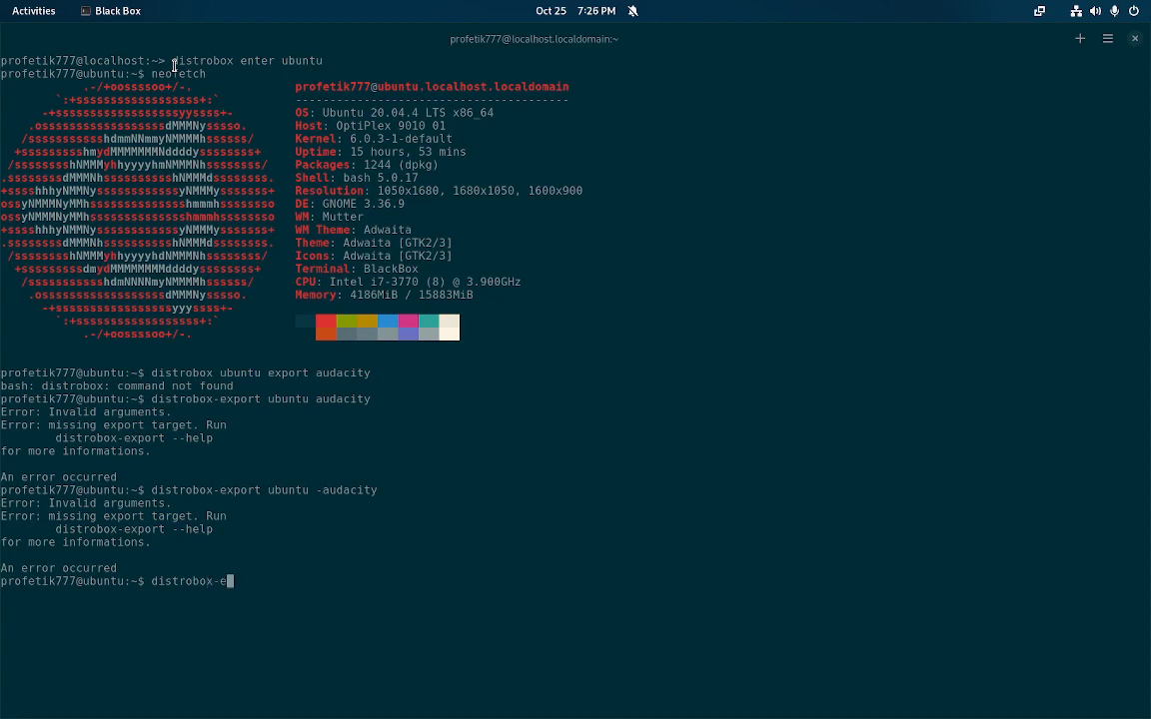
- Run 'distrobox-export --help' to print usage and options, including the app option
key("Return")
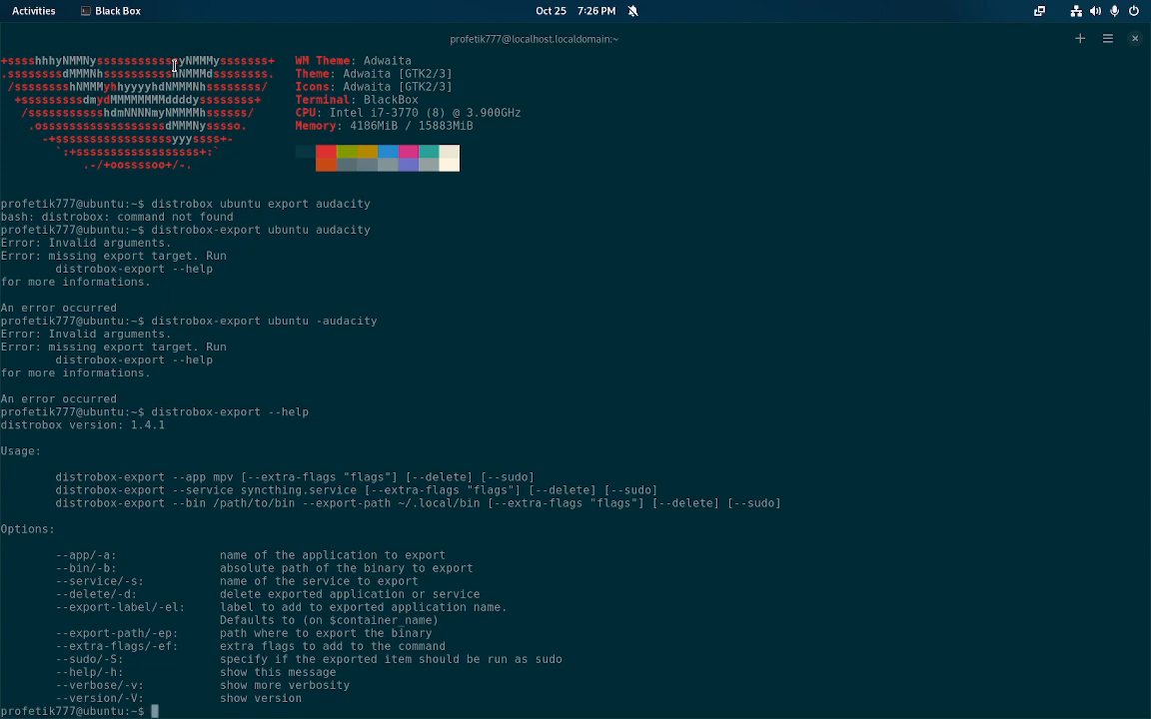
type("distrobox-export --help")
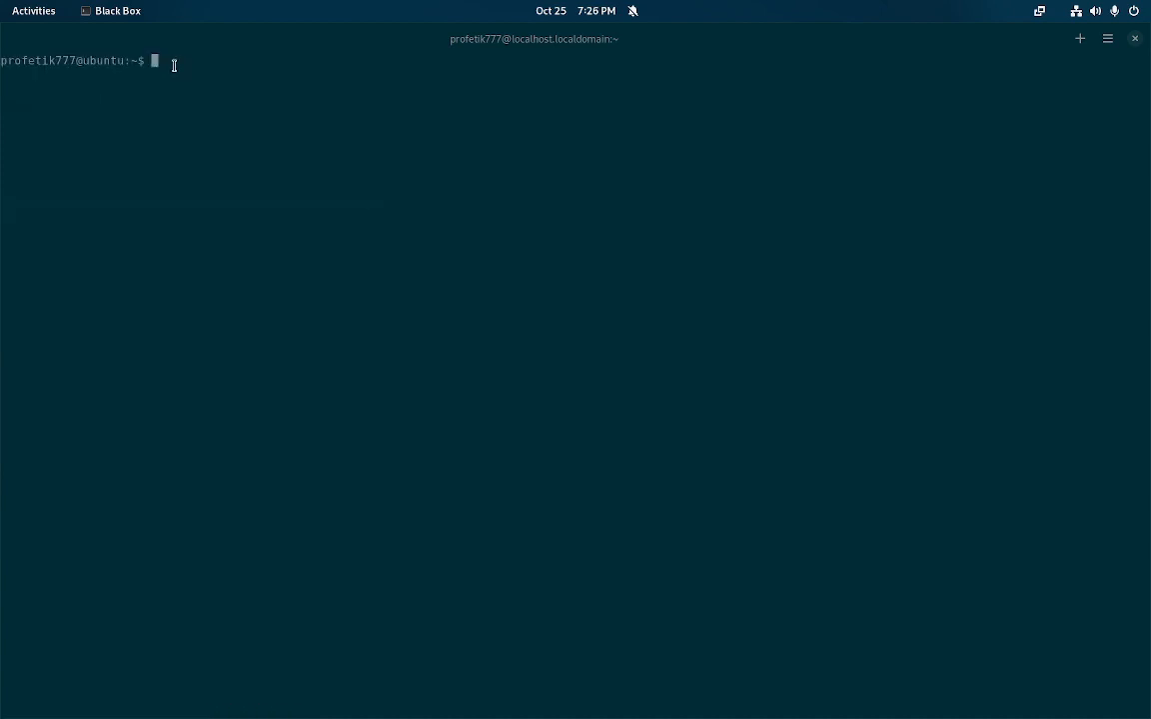
- Turn the recalled help command into 'distrobox-export --app aud…' to export Audacity
type("distrobox-export --help")
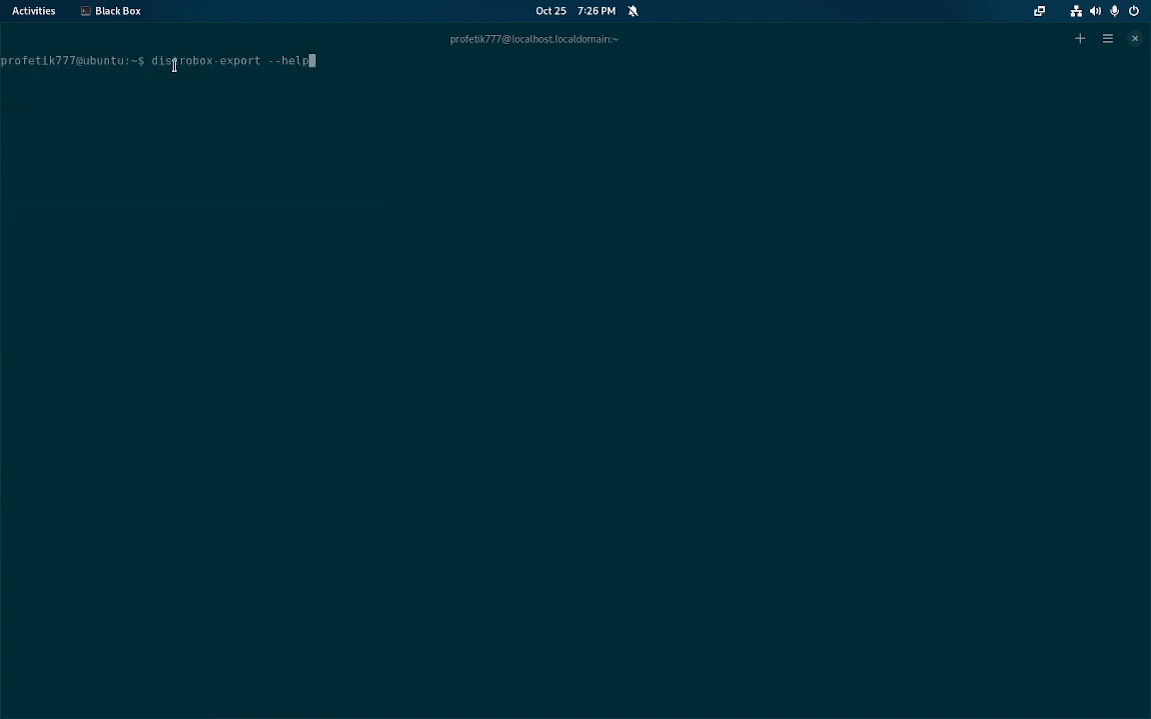
key("BackSpace")
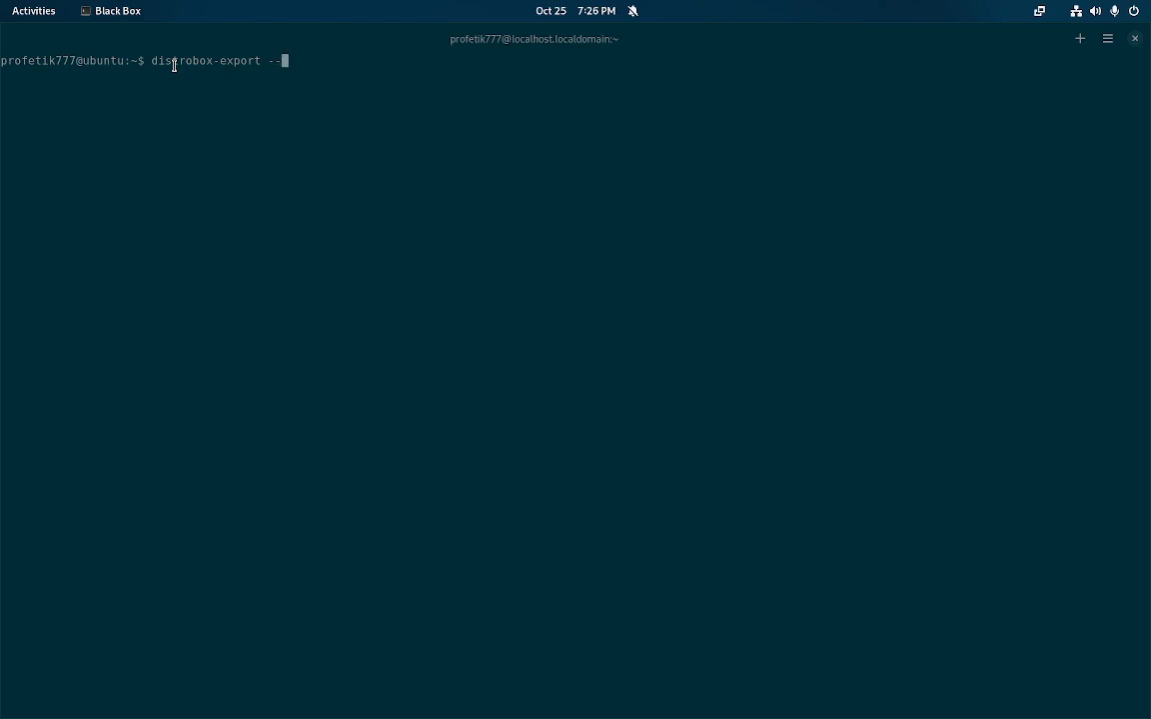
type("app aud")
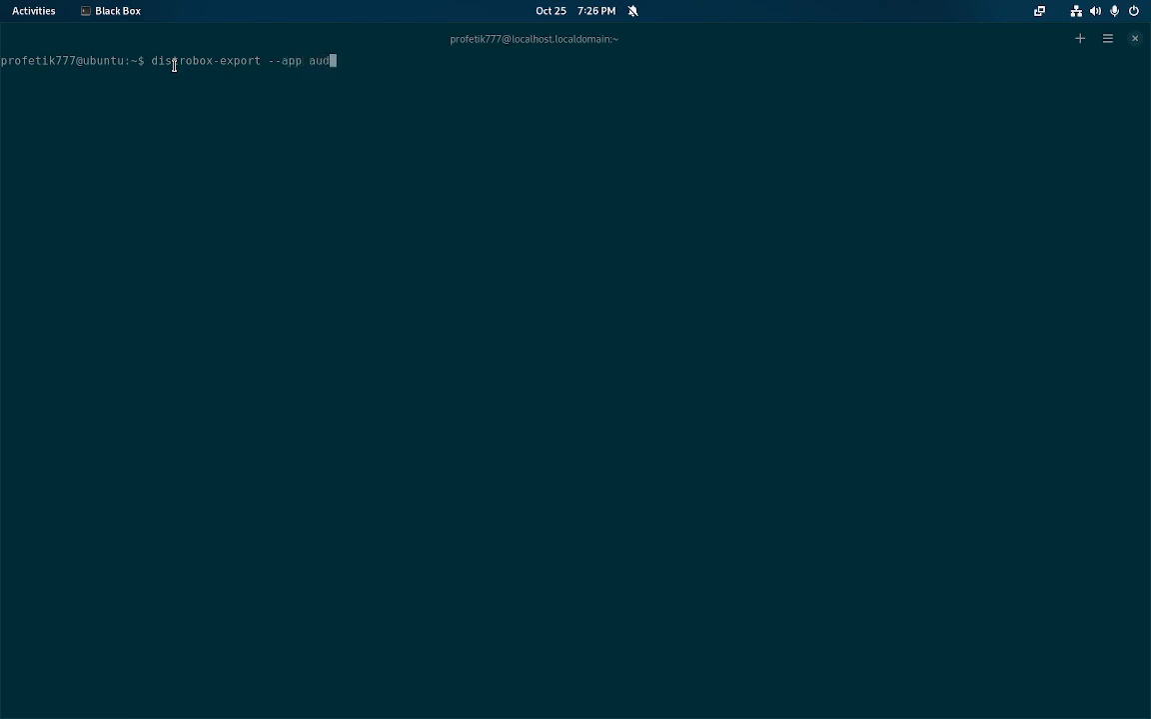
key("Return")
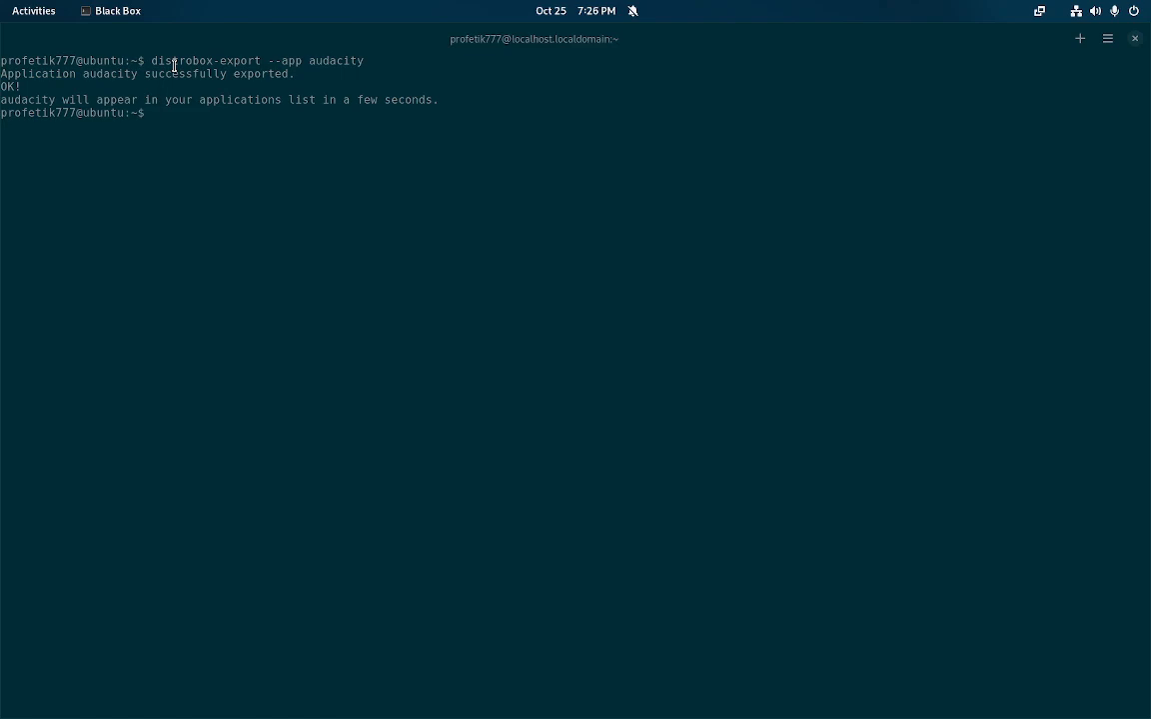
- Search Activities for 'au' and launch 'Audacity (on ubuntu)'
left_click(33, 11)
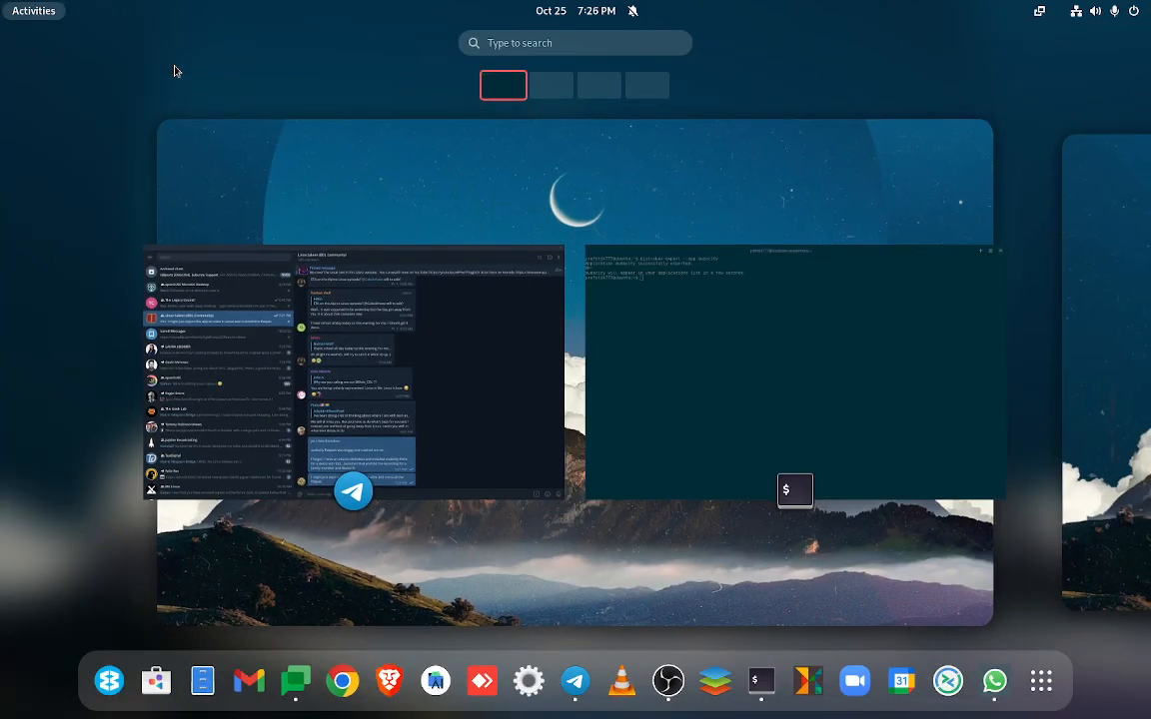
type("au")
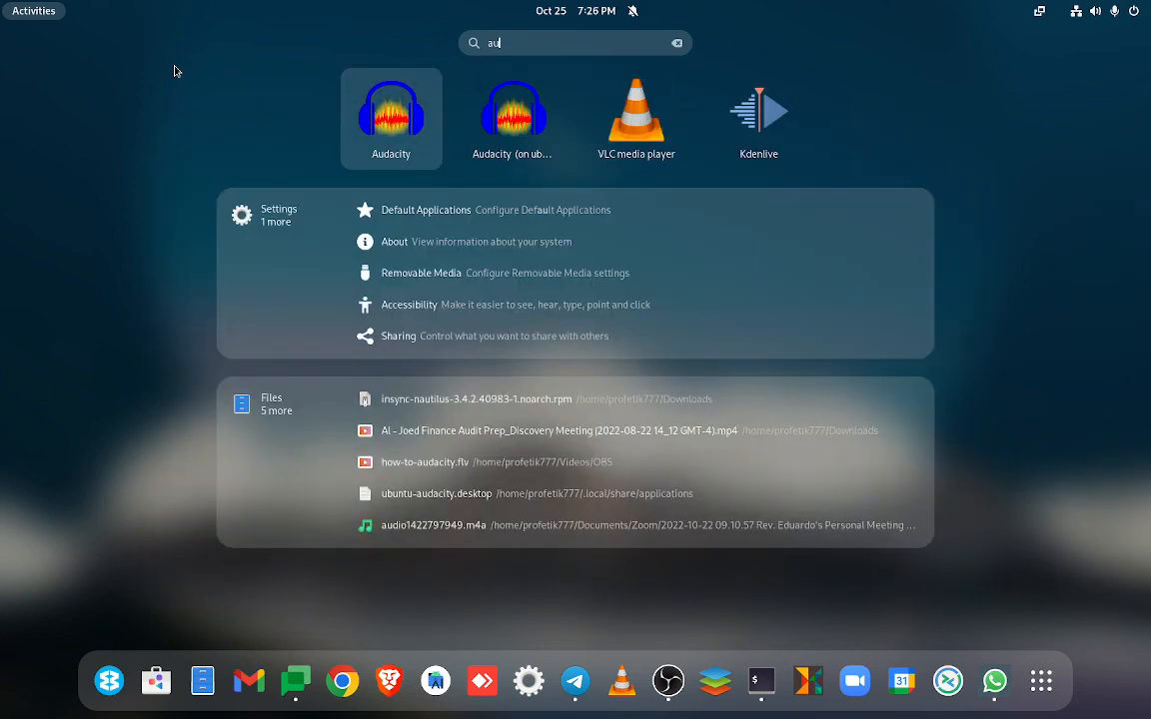
scroll("down", 3)
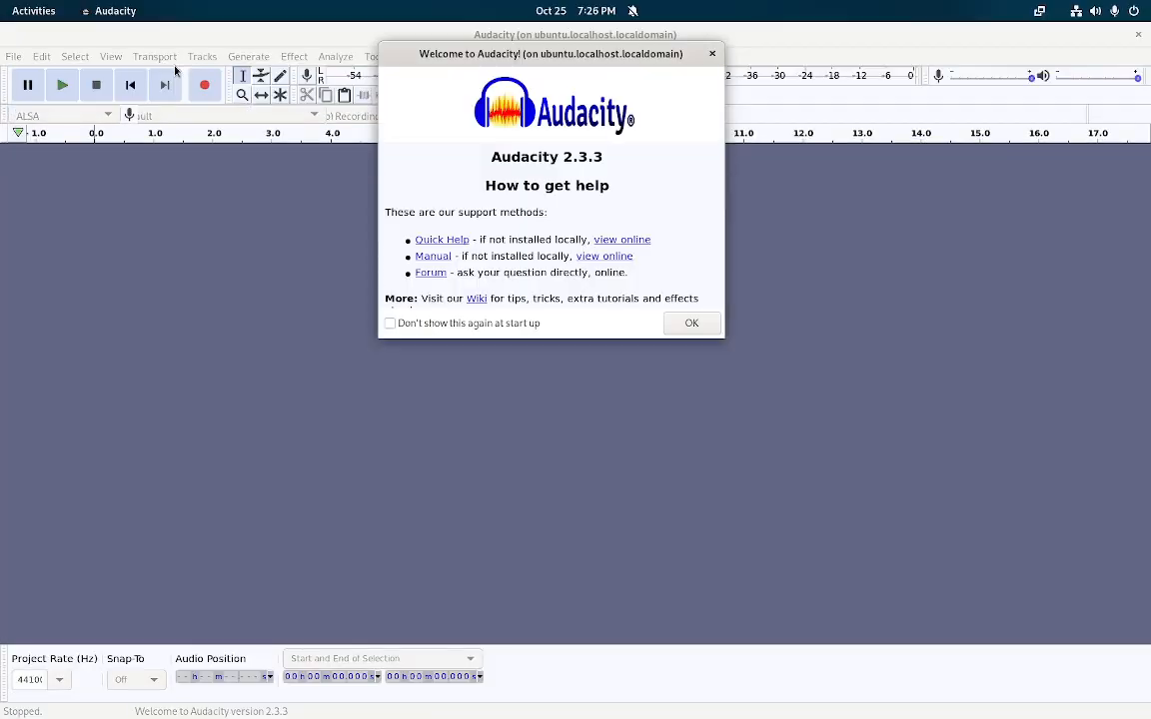
mouse_move(784, 302)
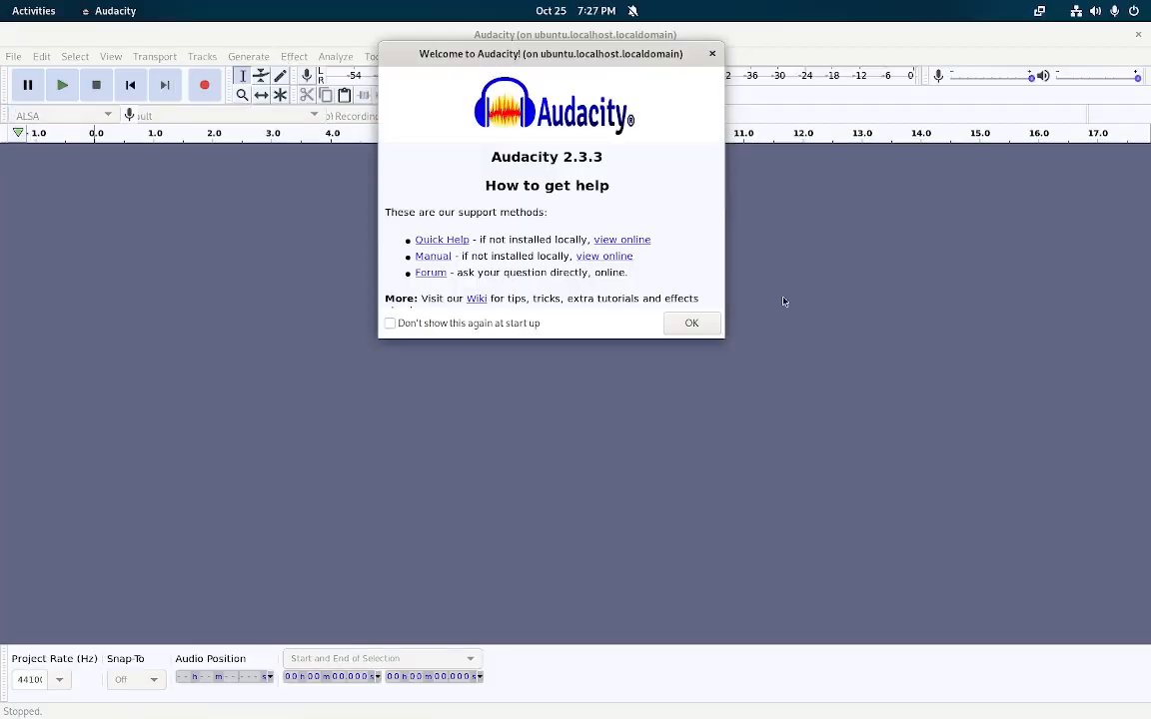
mouse_move(690, 322)
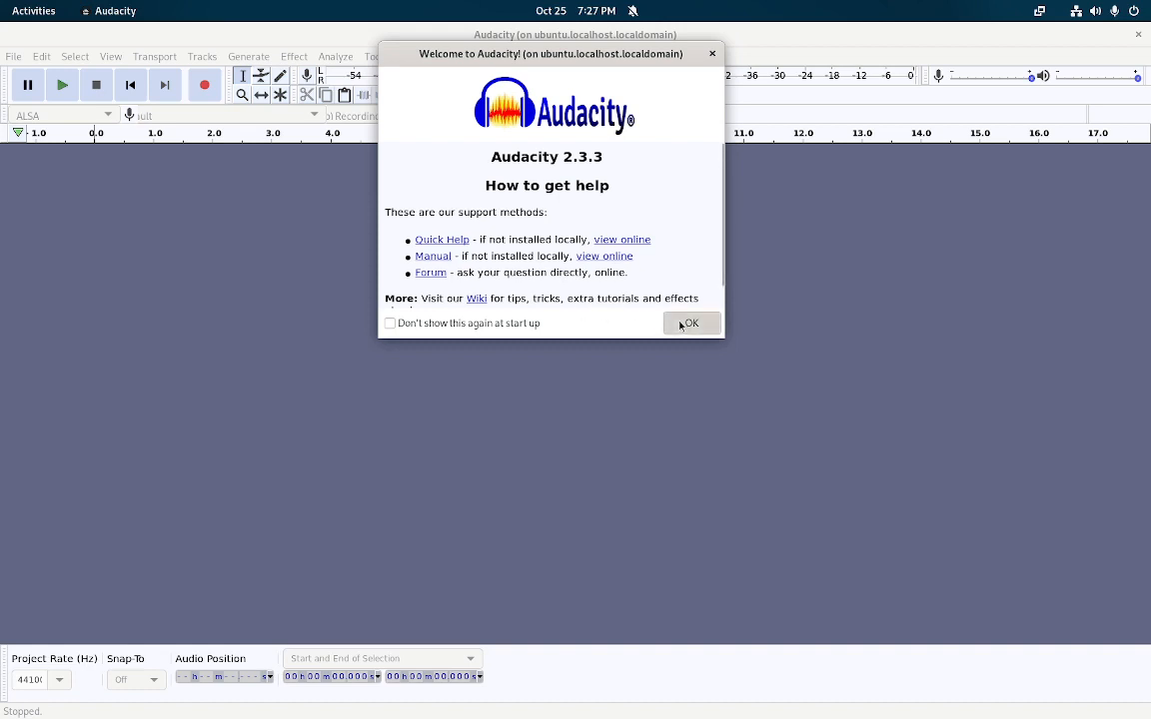
- Close the 'Welcome to Audacity!' dialog with OK
left_click(690, 323)
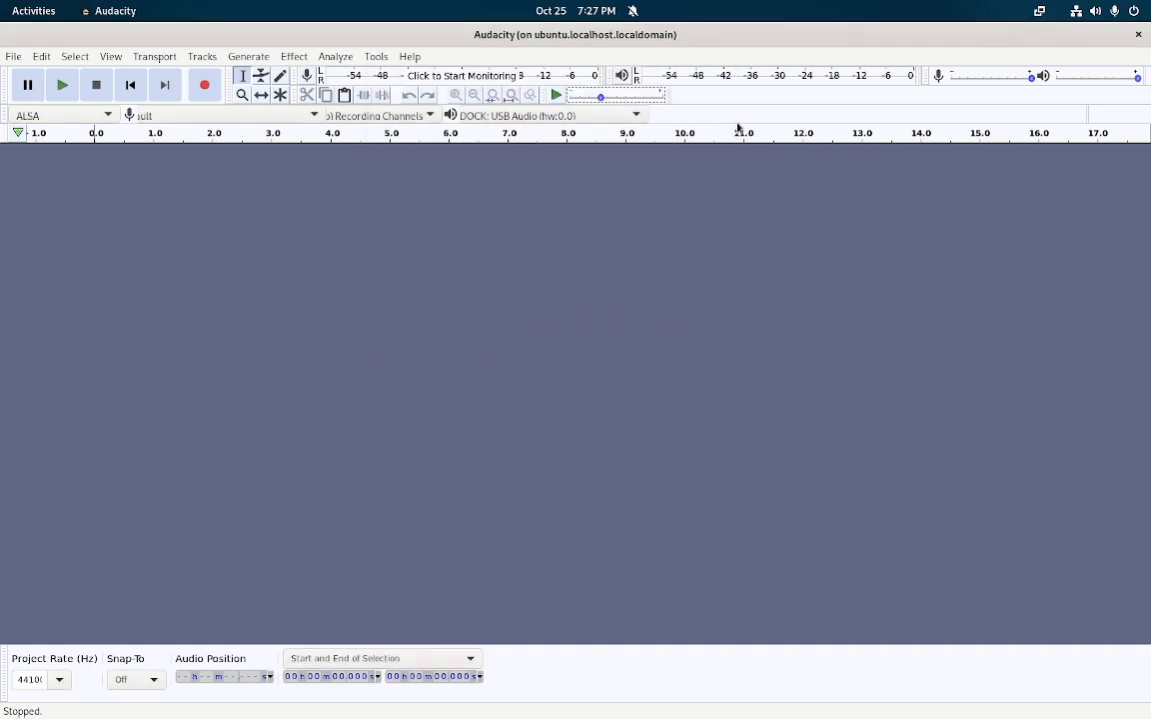
mouse_move(1085, 122)
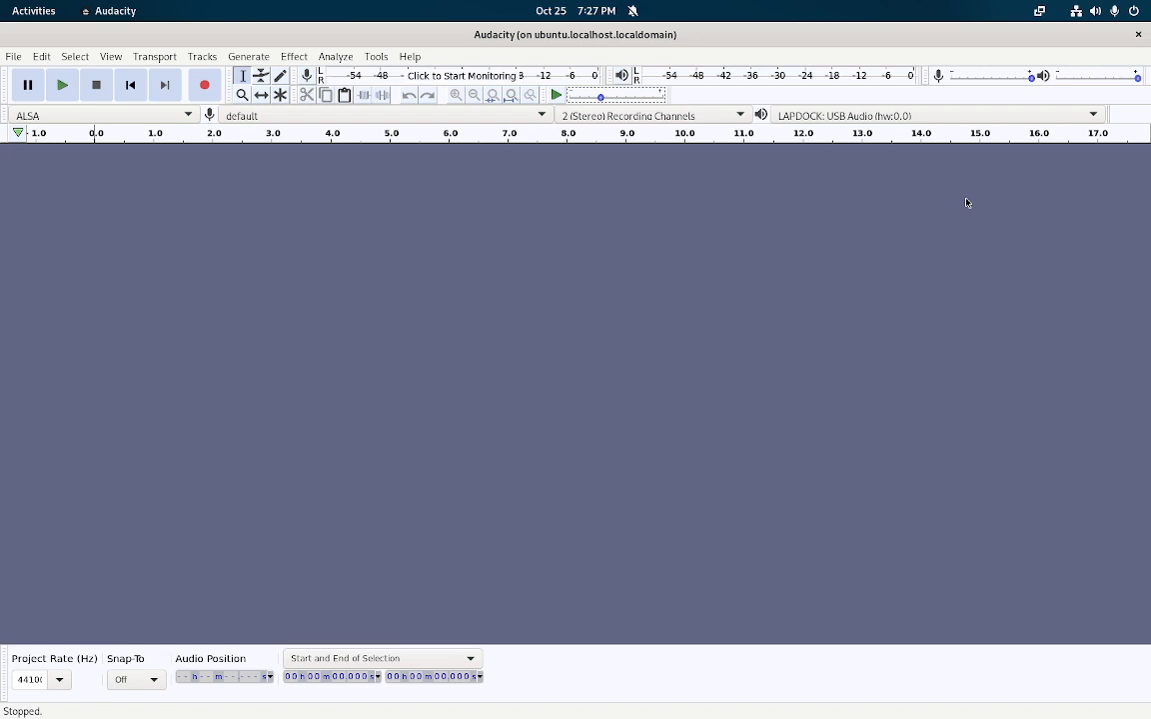
mouse_move(1033, 78)
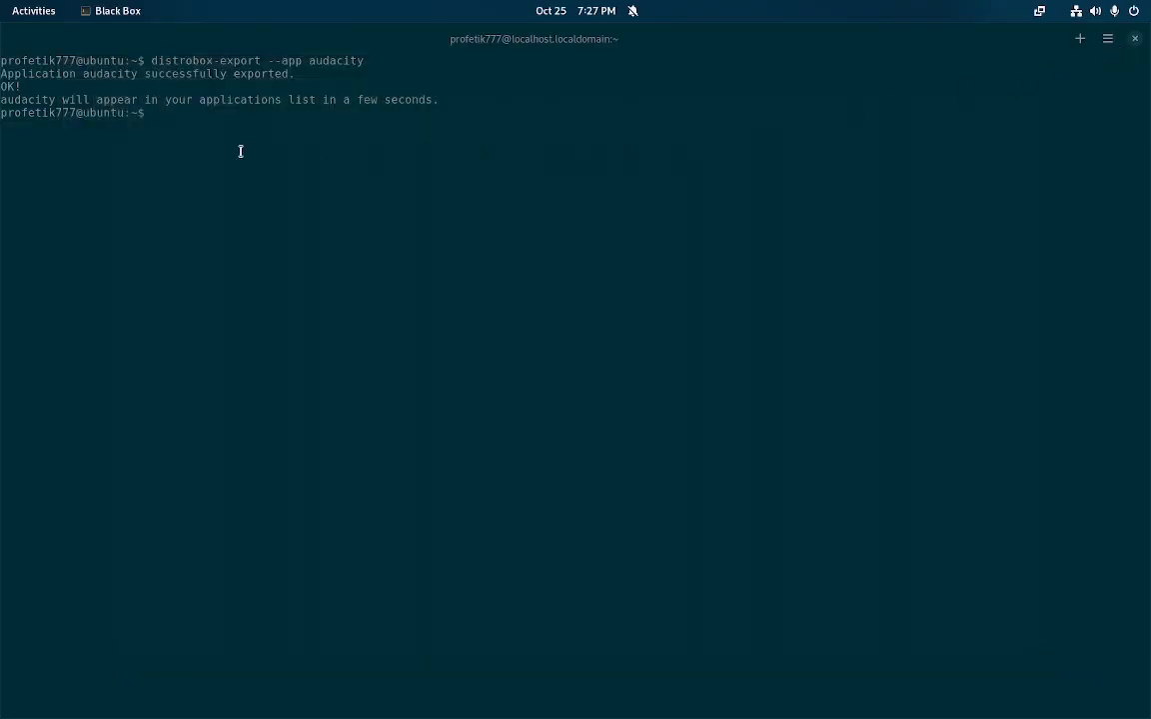
mouse_move(837, 51)
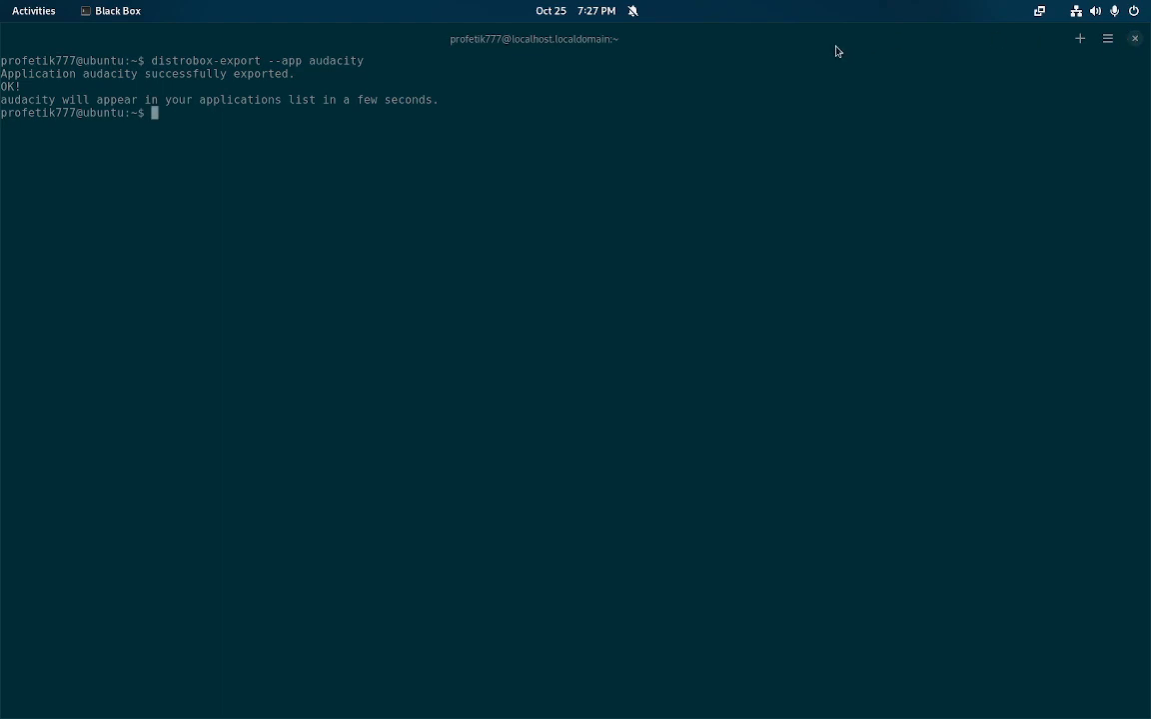
- Exit the Ubuntu container and run neofetch to show the openSUSE MicroOS summary
type("exit")
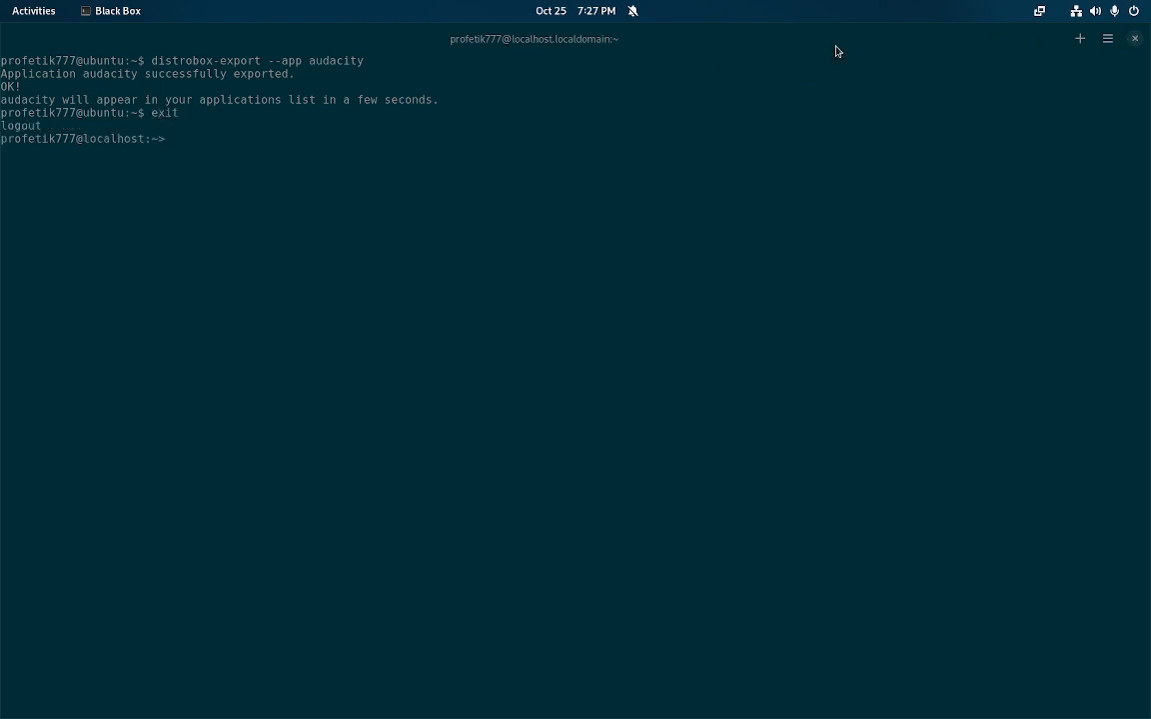
type("neof")
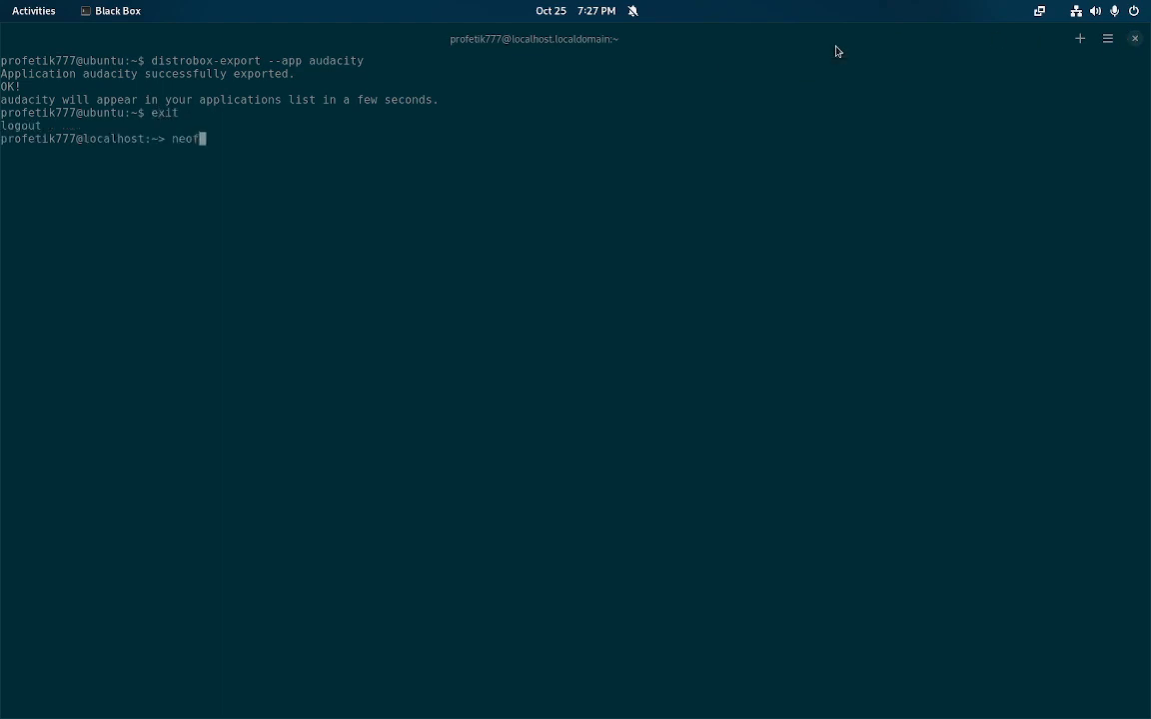
key("Return")
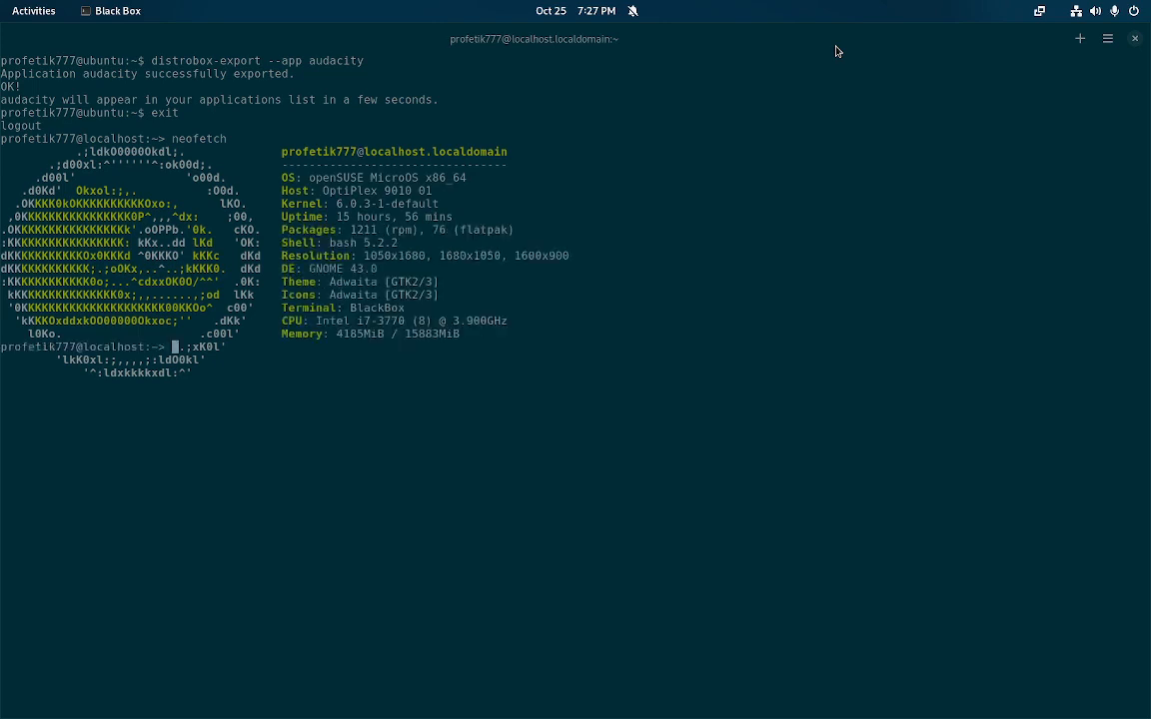
mouse_move(1101, 40)
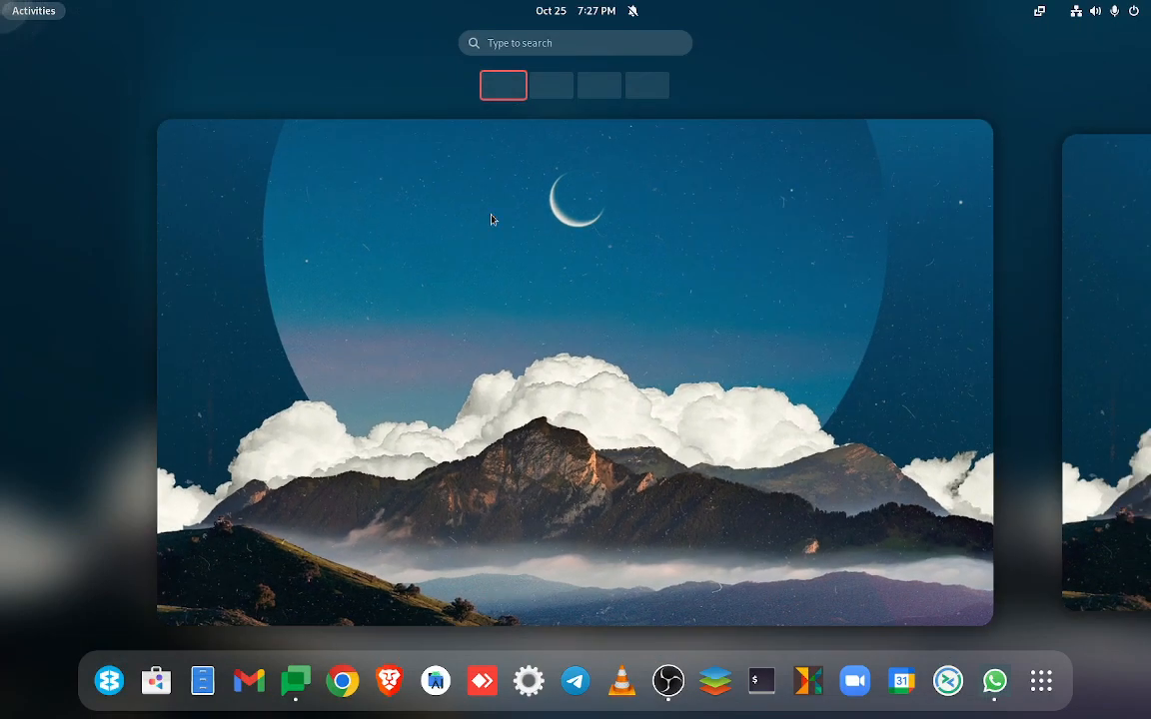
- Search Activities for 'aud' and relaunch 'Audacity (on ubuntu)'
type("a")
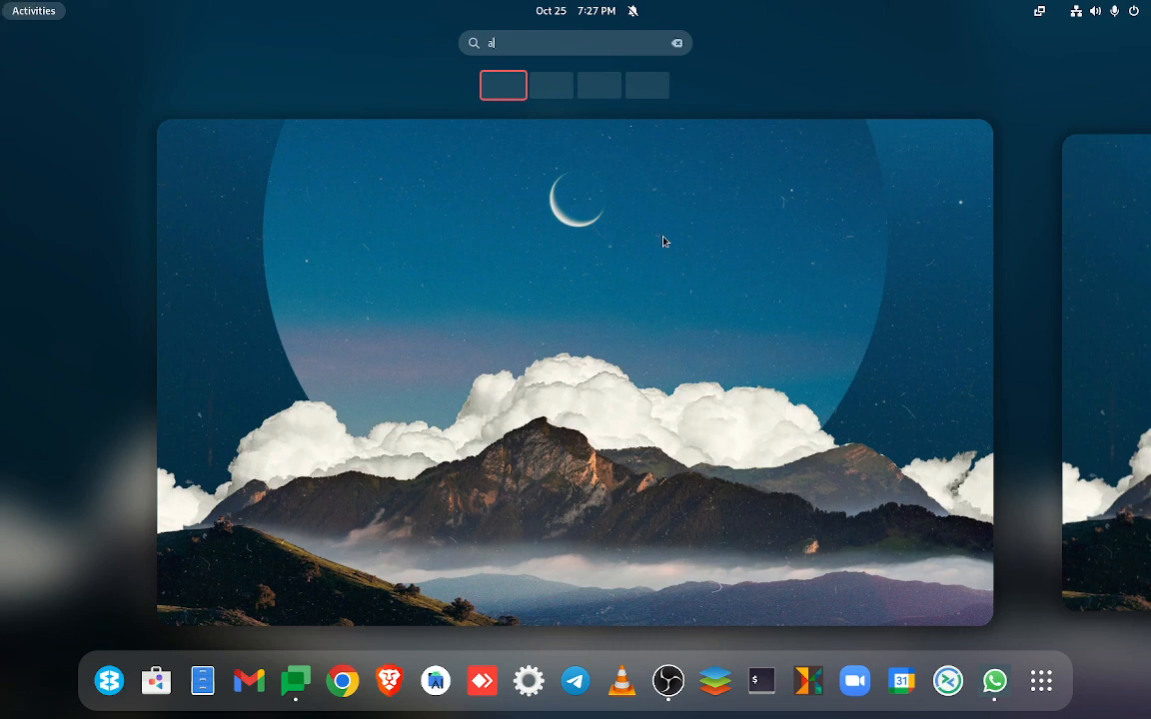
type("ud")
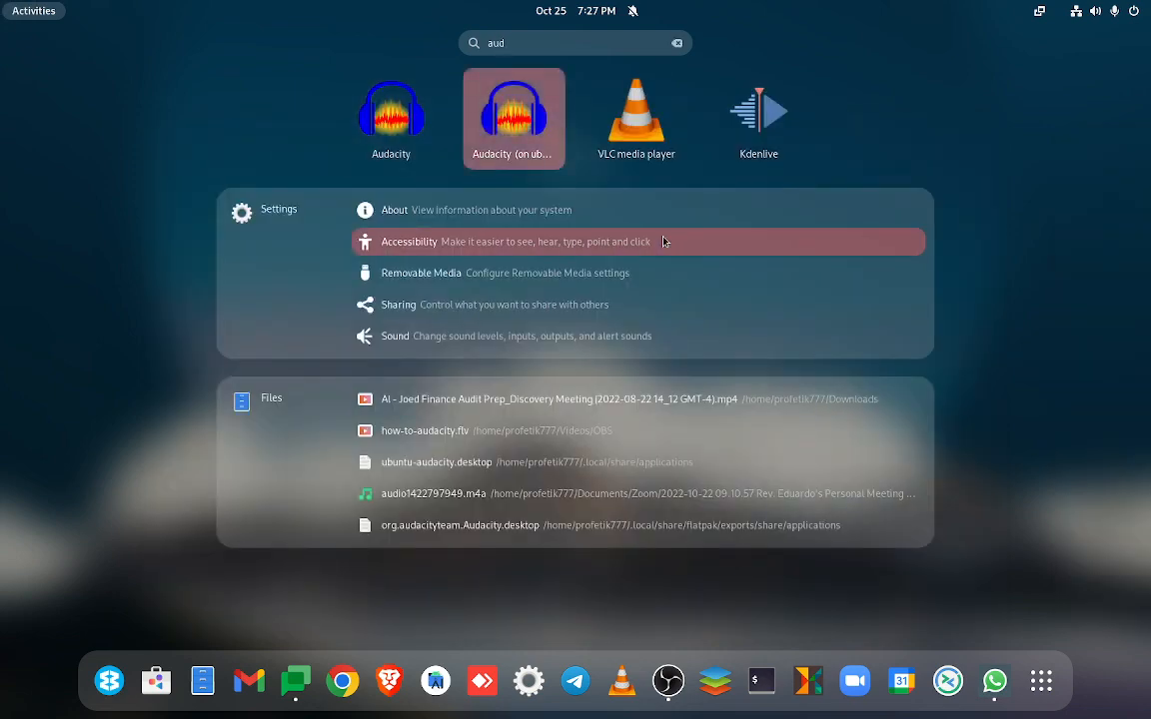
key("Escape")
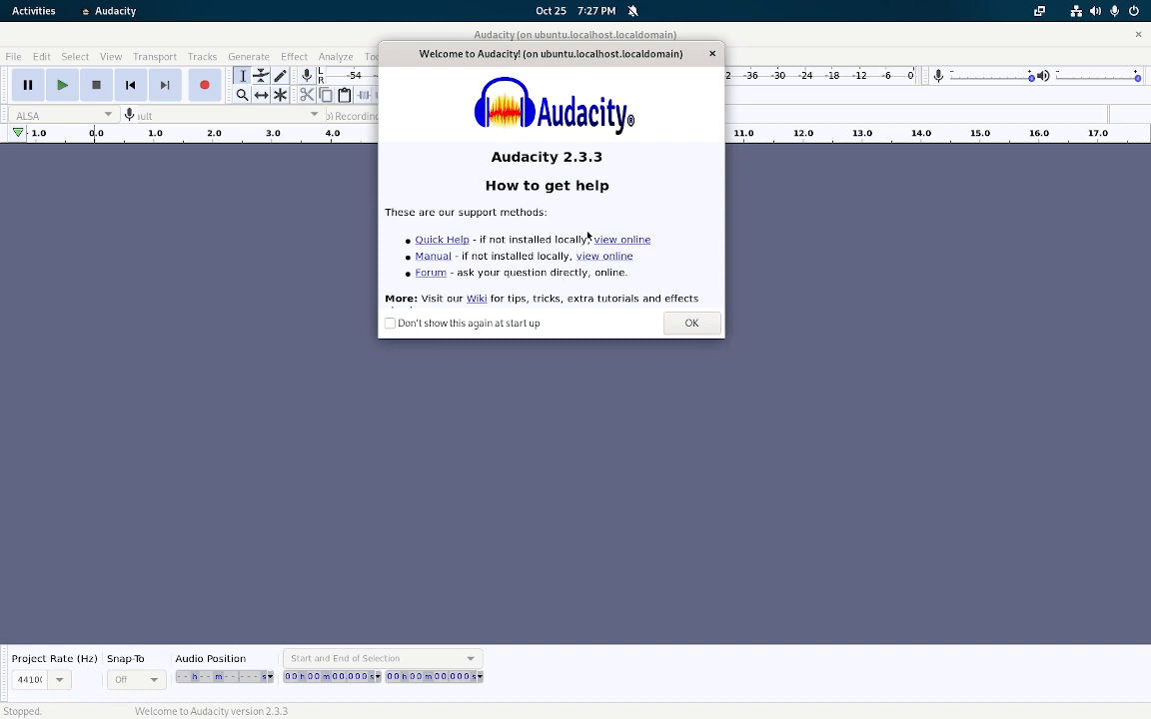
- Dismiss the welcome dialog and open Audacity's Help menu
left_click(690, 323)
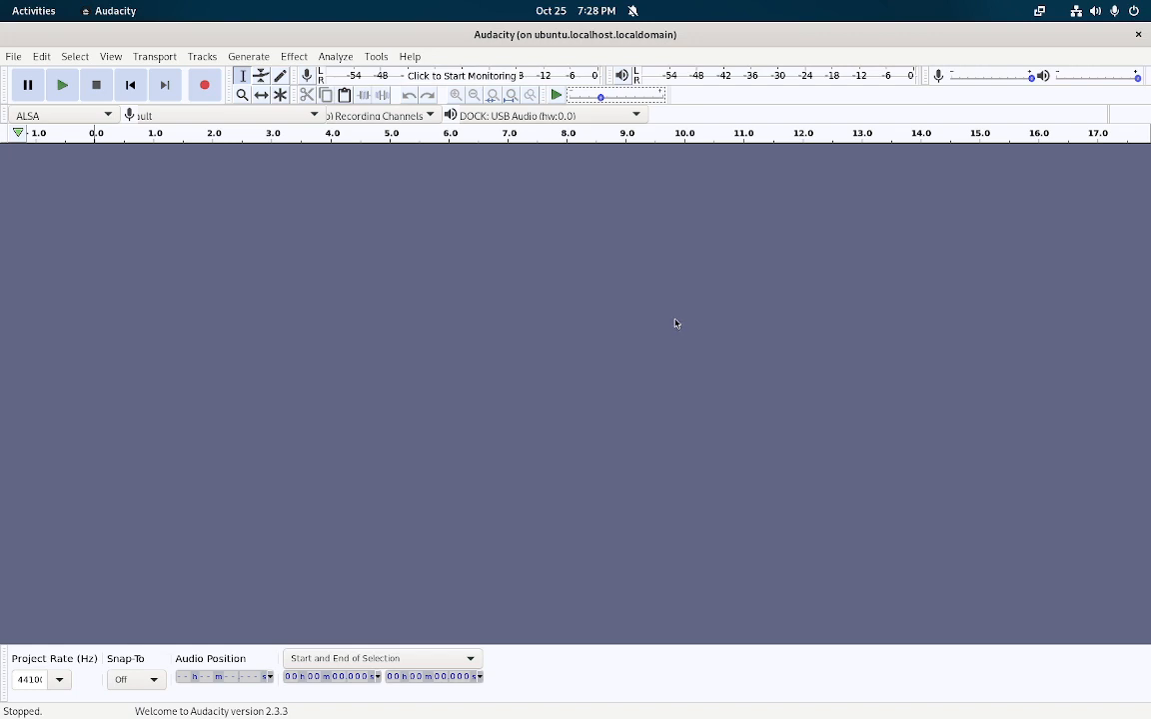
left_click(410, 56)
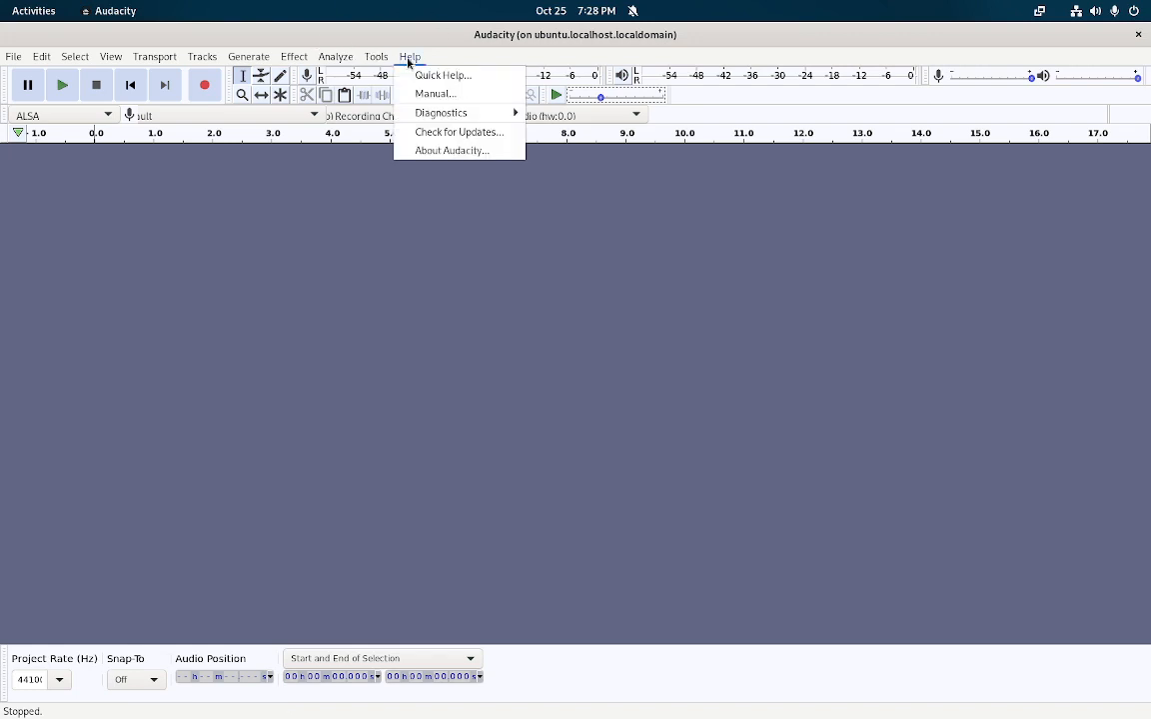
mouse_move(467, 126)
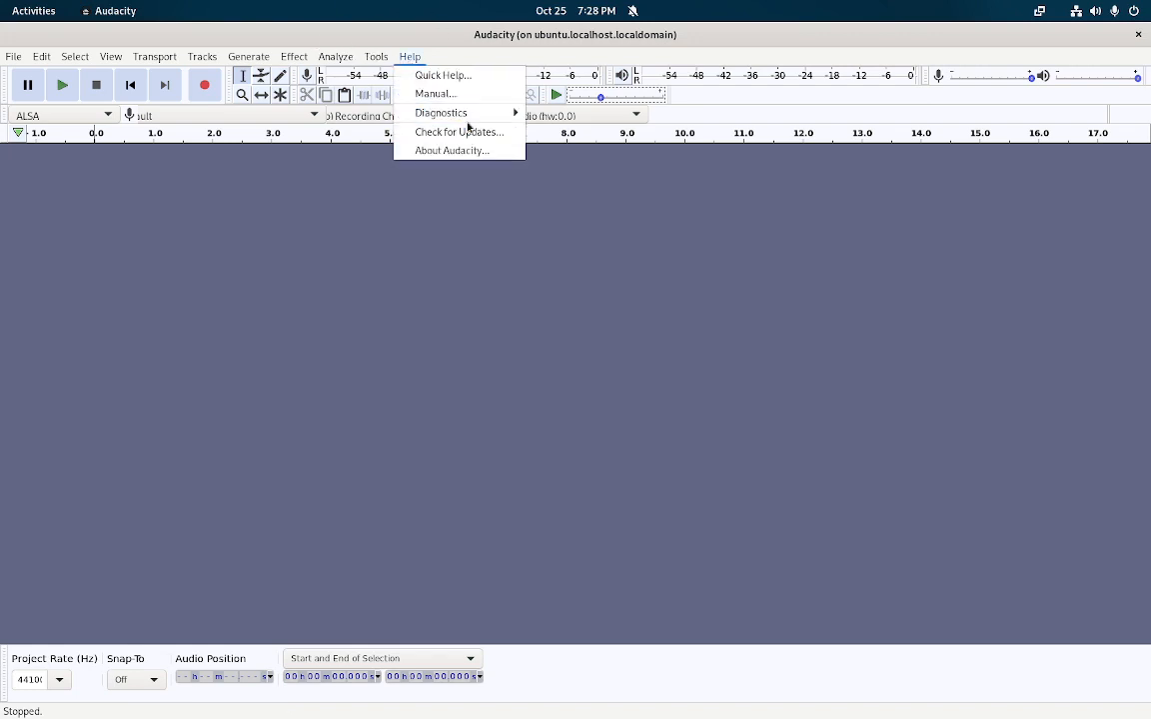
- Open Help > About Audacity to confirm version 2.3.3, then close it
left_click(451, 150)
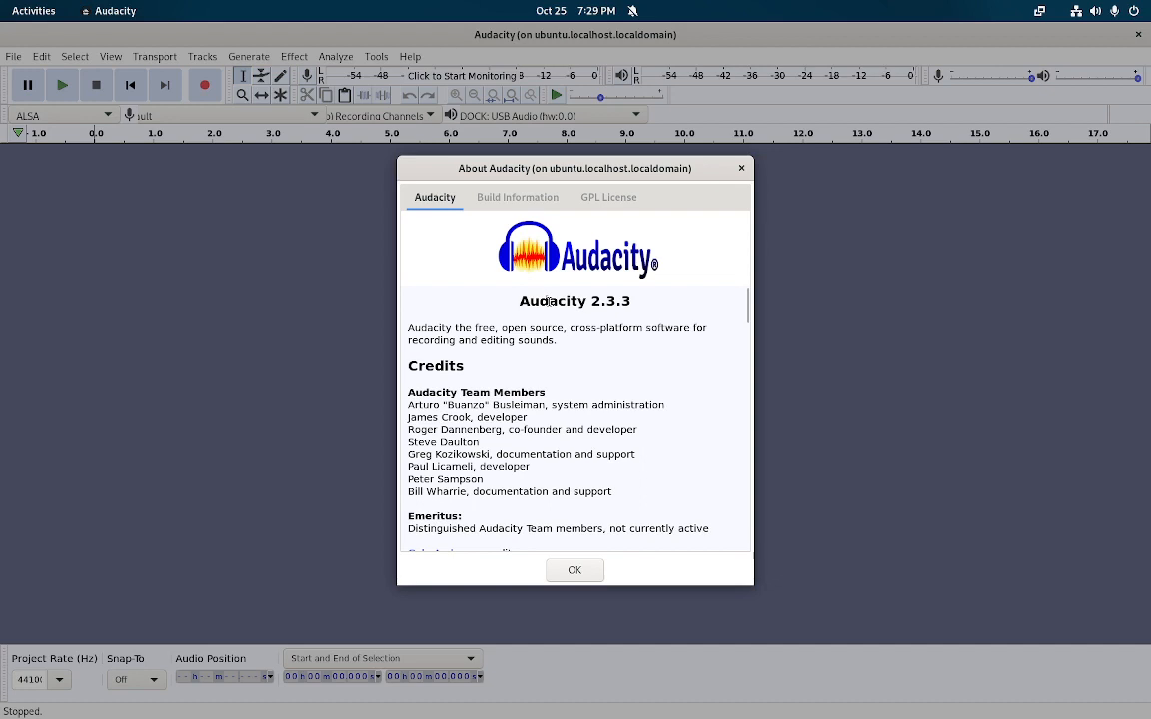
mouse_move(574, 560)
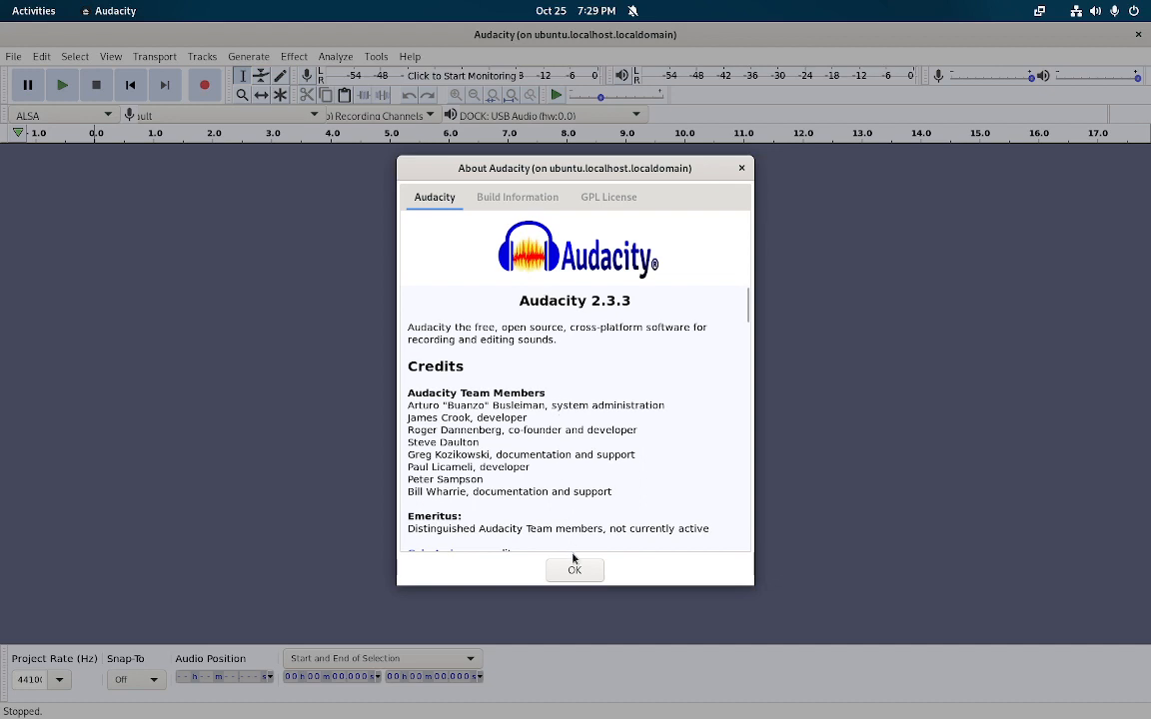
mouse_move(588, 569)
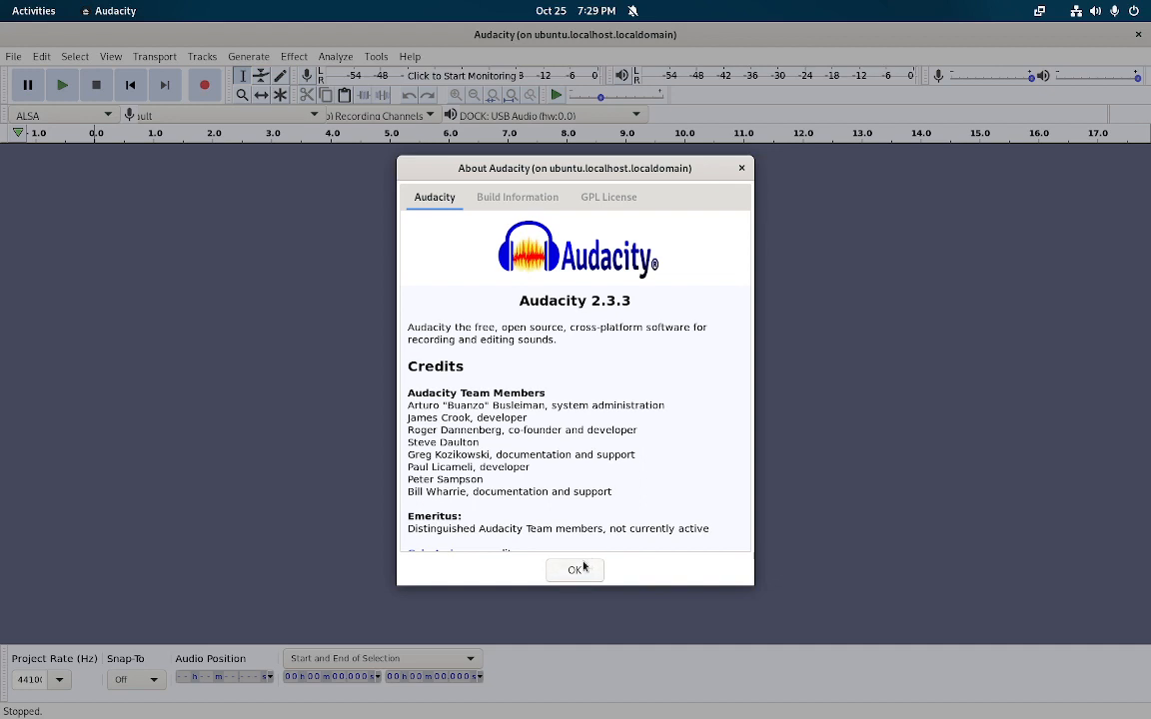
mouse_move(578, 569)
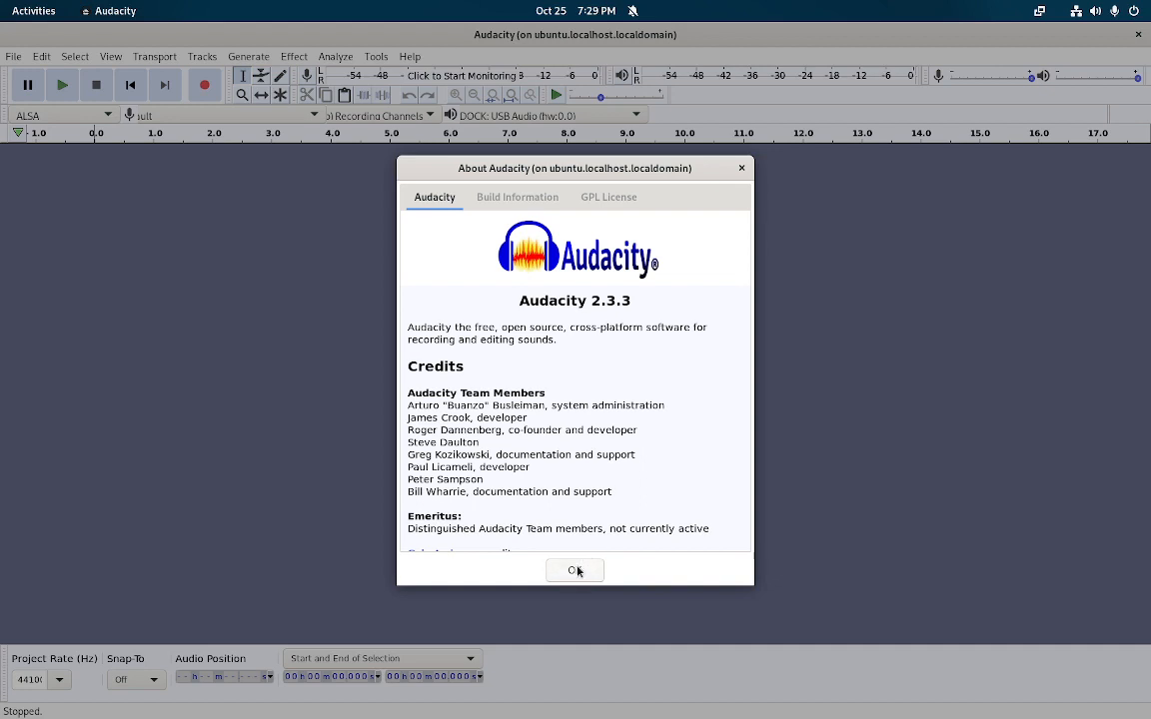
left_click(574, 570)
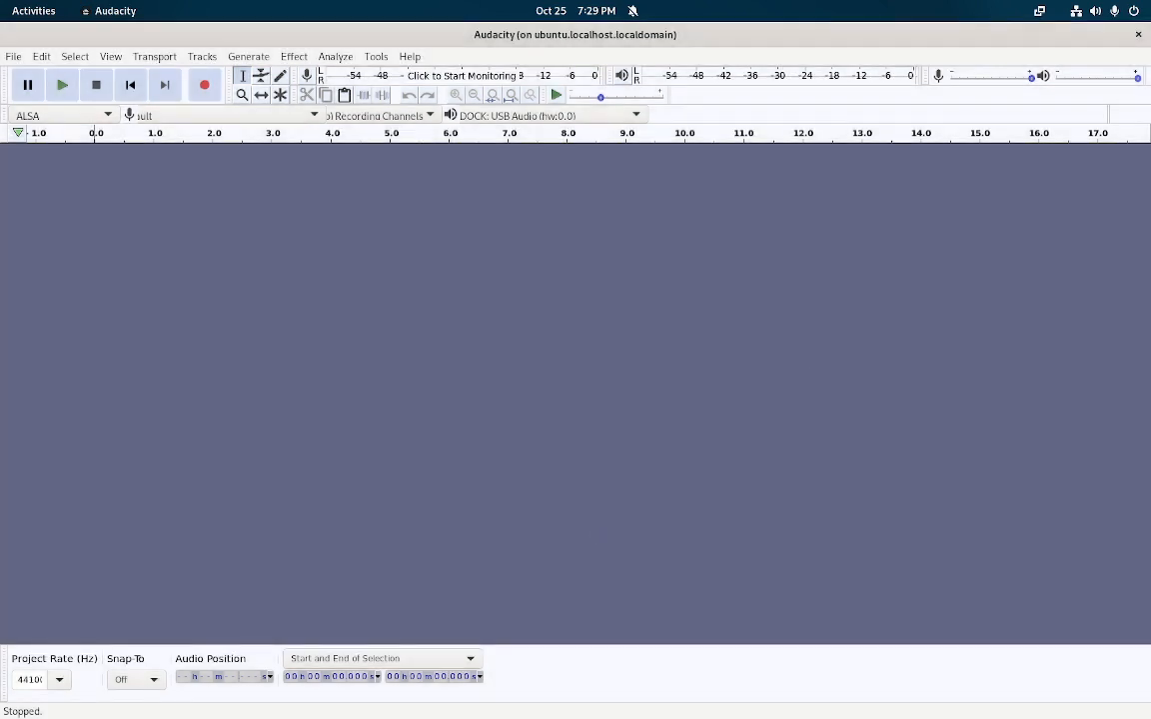